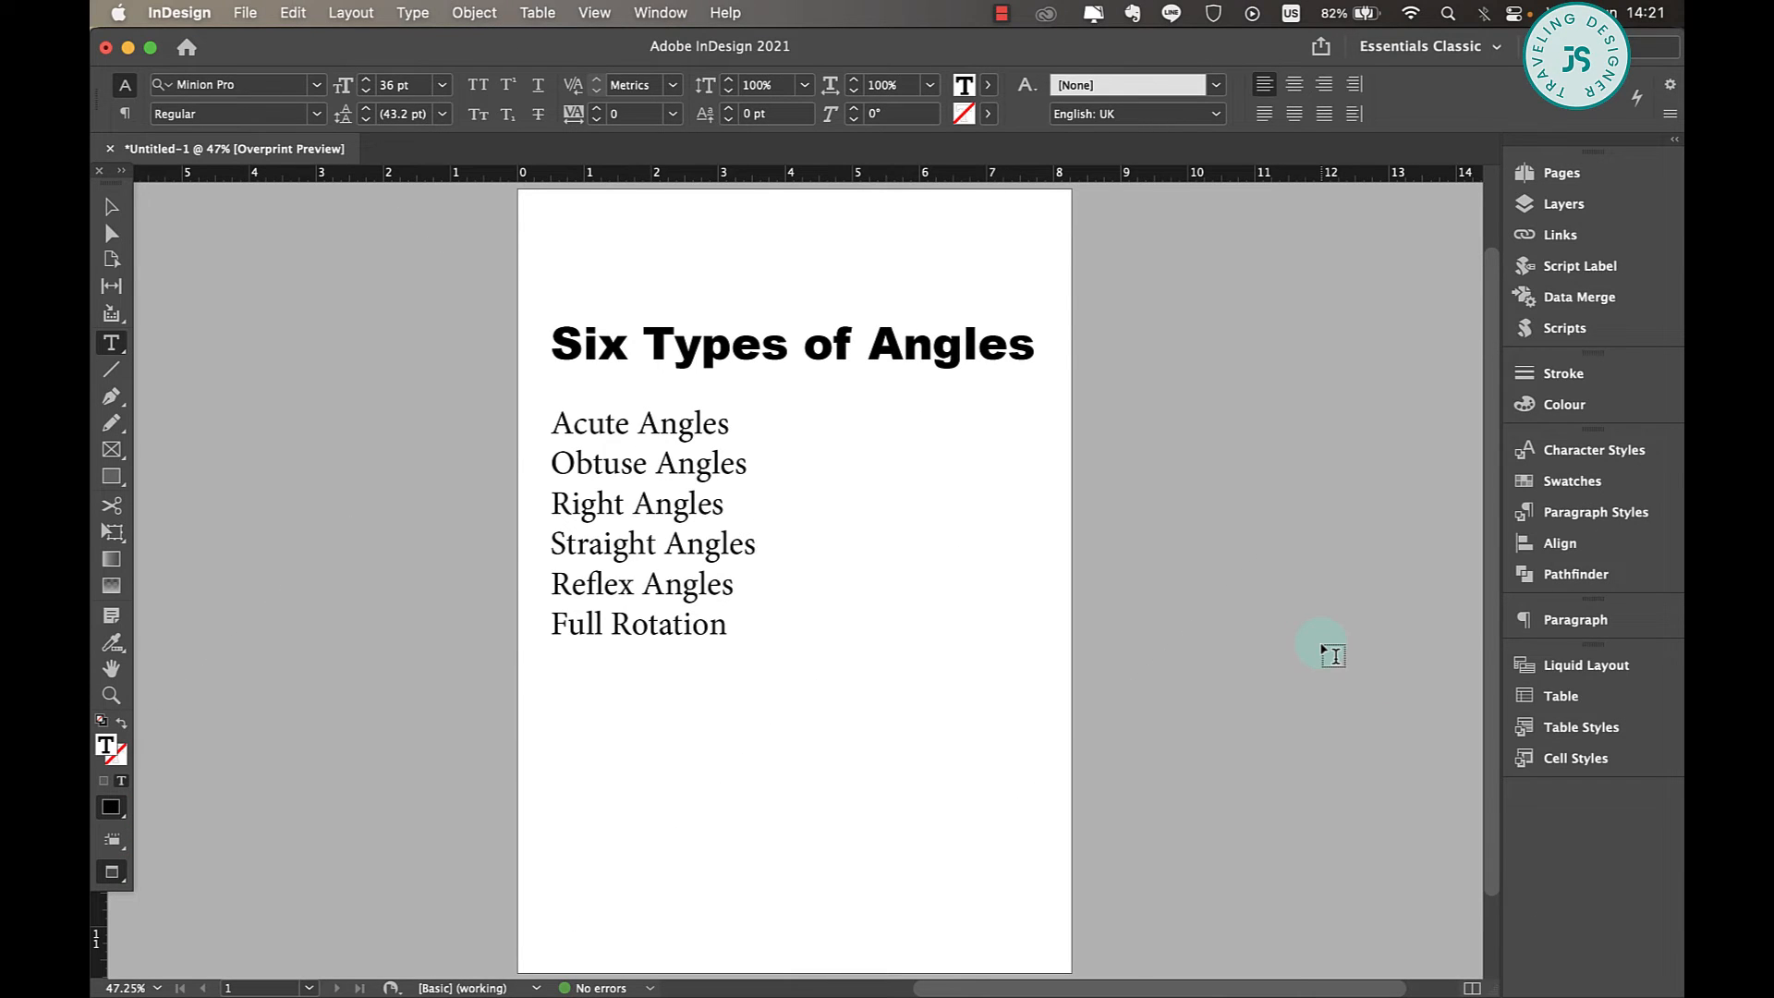
Step: Select the six angle lines under the heading 'Six Types of Angles'
click(752, 543)
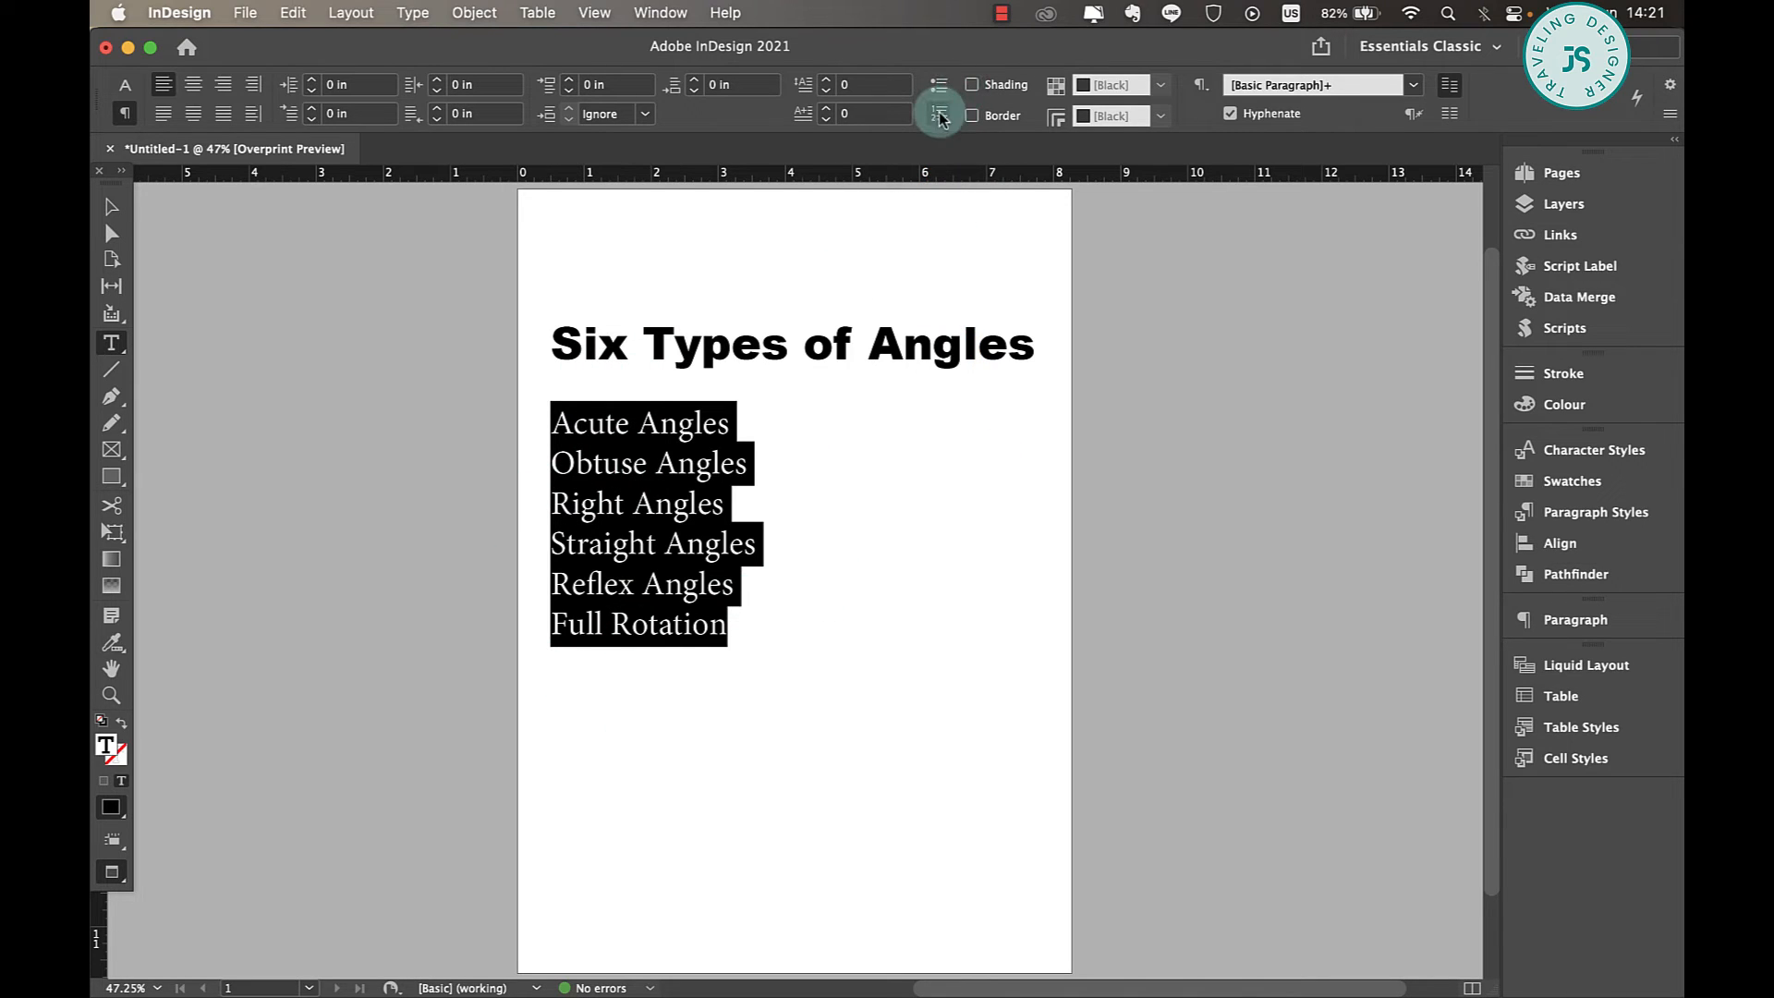
Step: Turn the six angle lines into a numbered list running 1 to 6
click(938, 112)
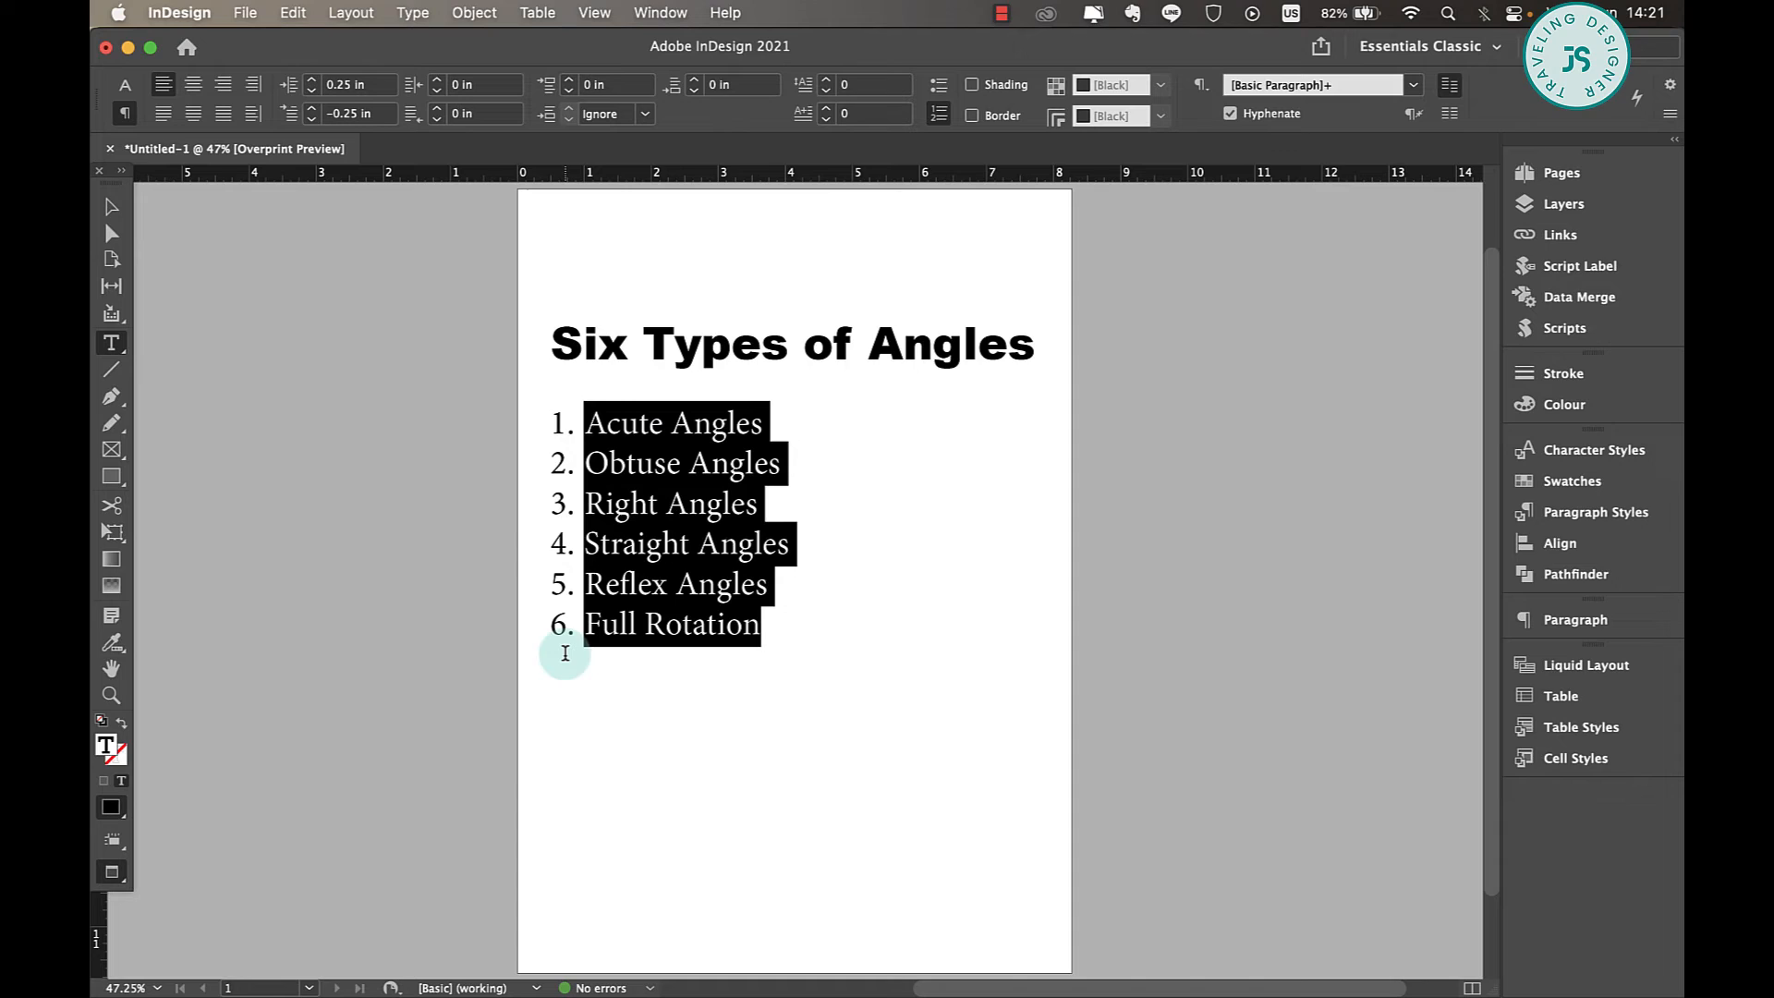
mouse_move(629, 623)
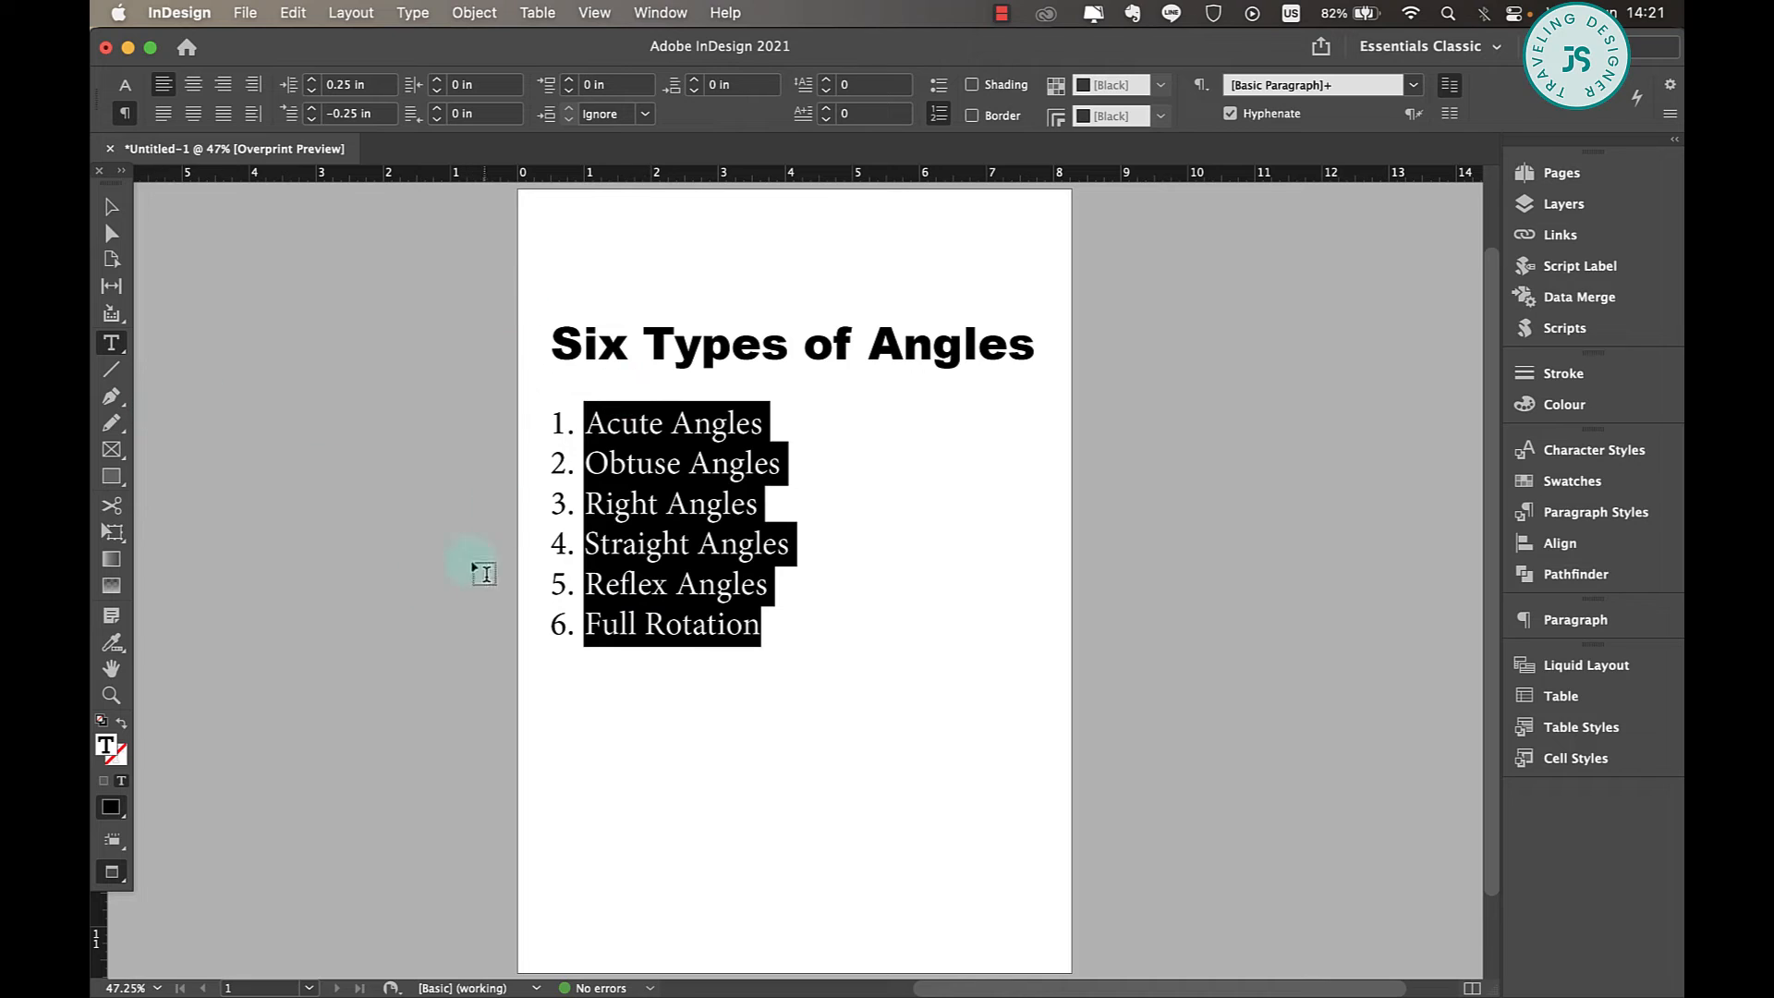
mouse_move(621, 434)
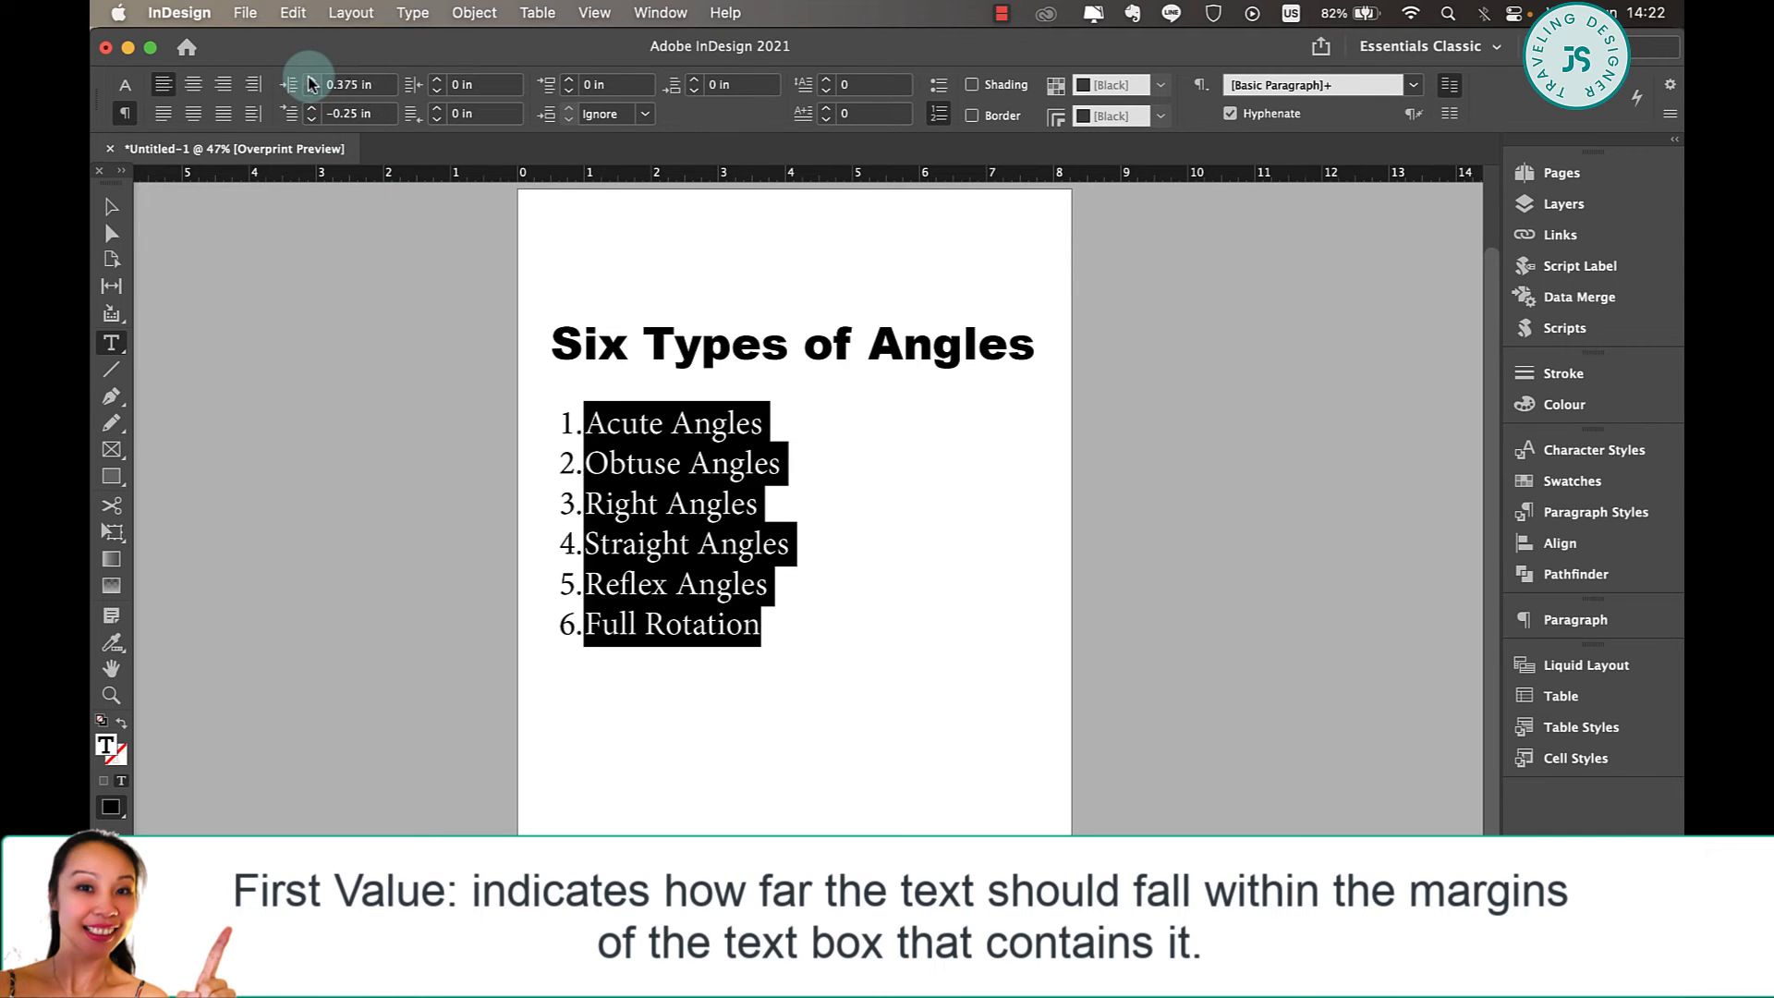
Step: Raise the numbered list's left indent to 0.5625 in
click(311, 76)
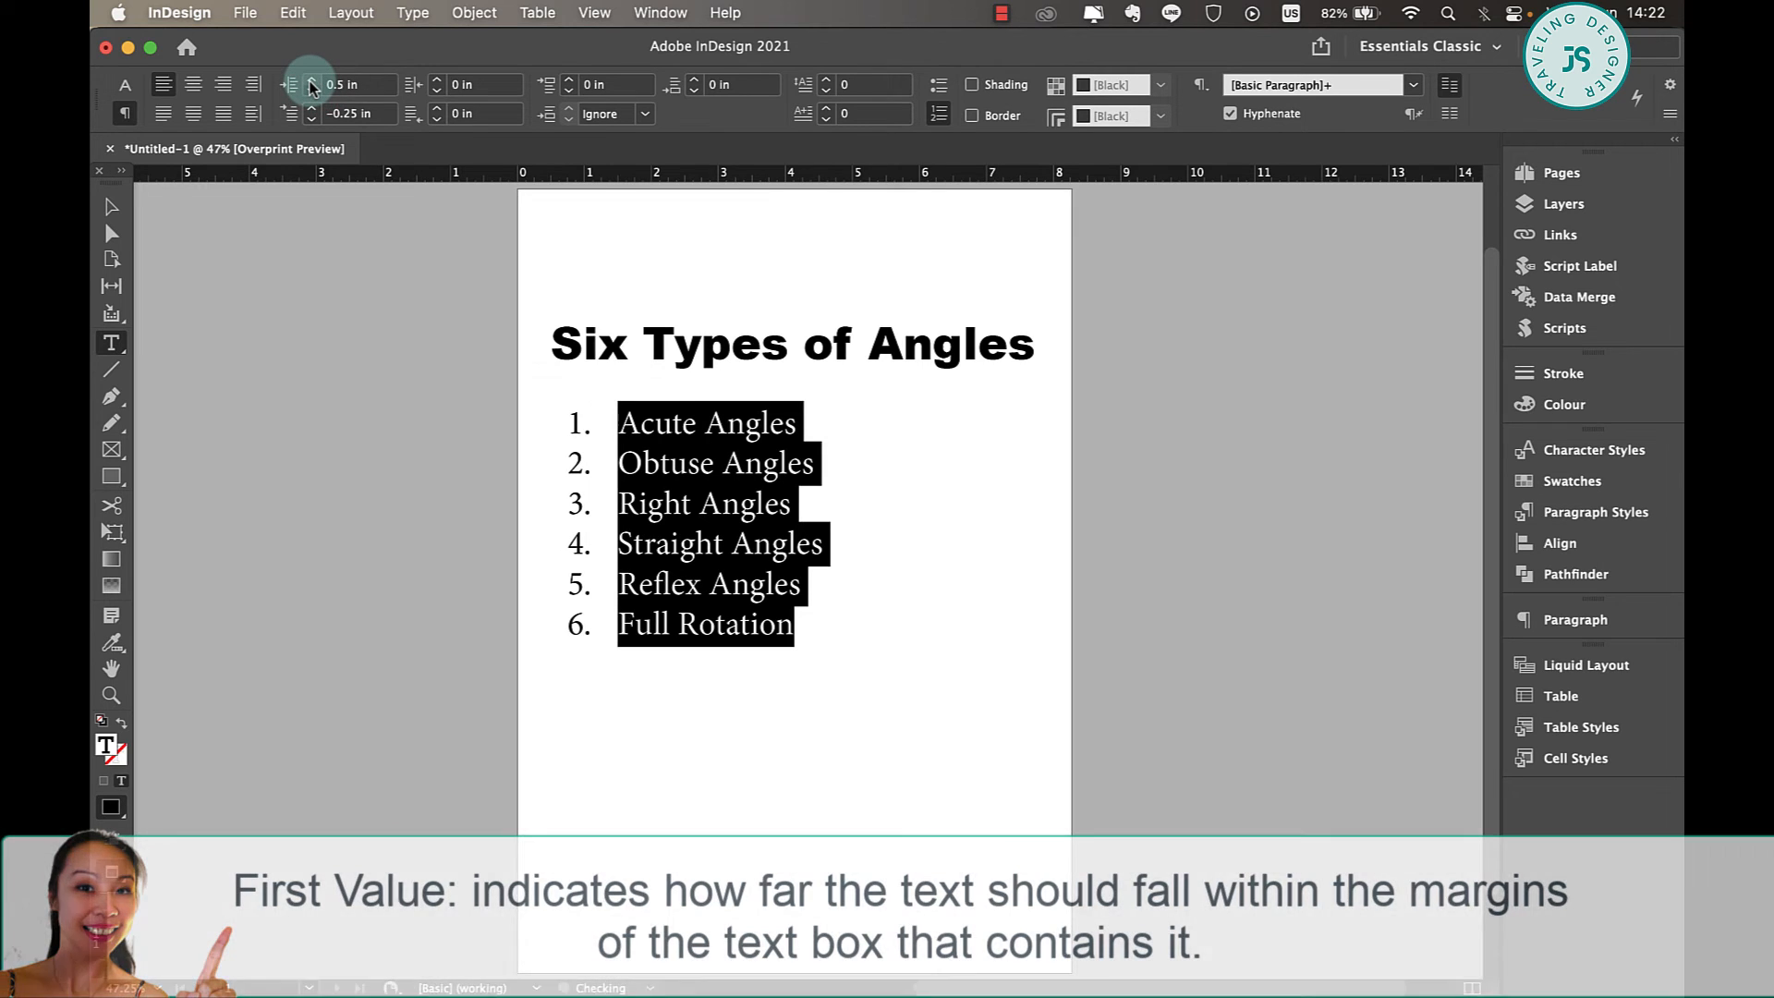
click(311, 78)
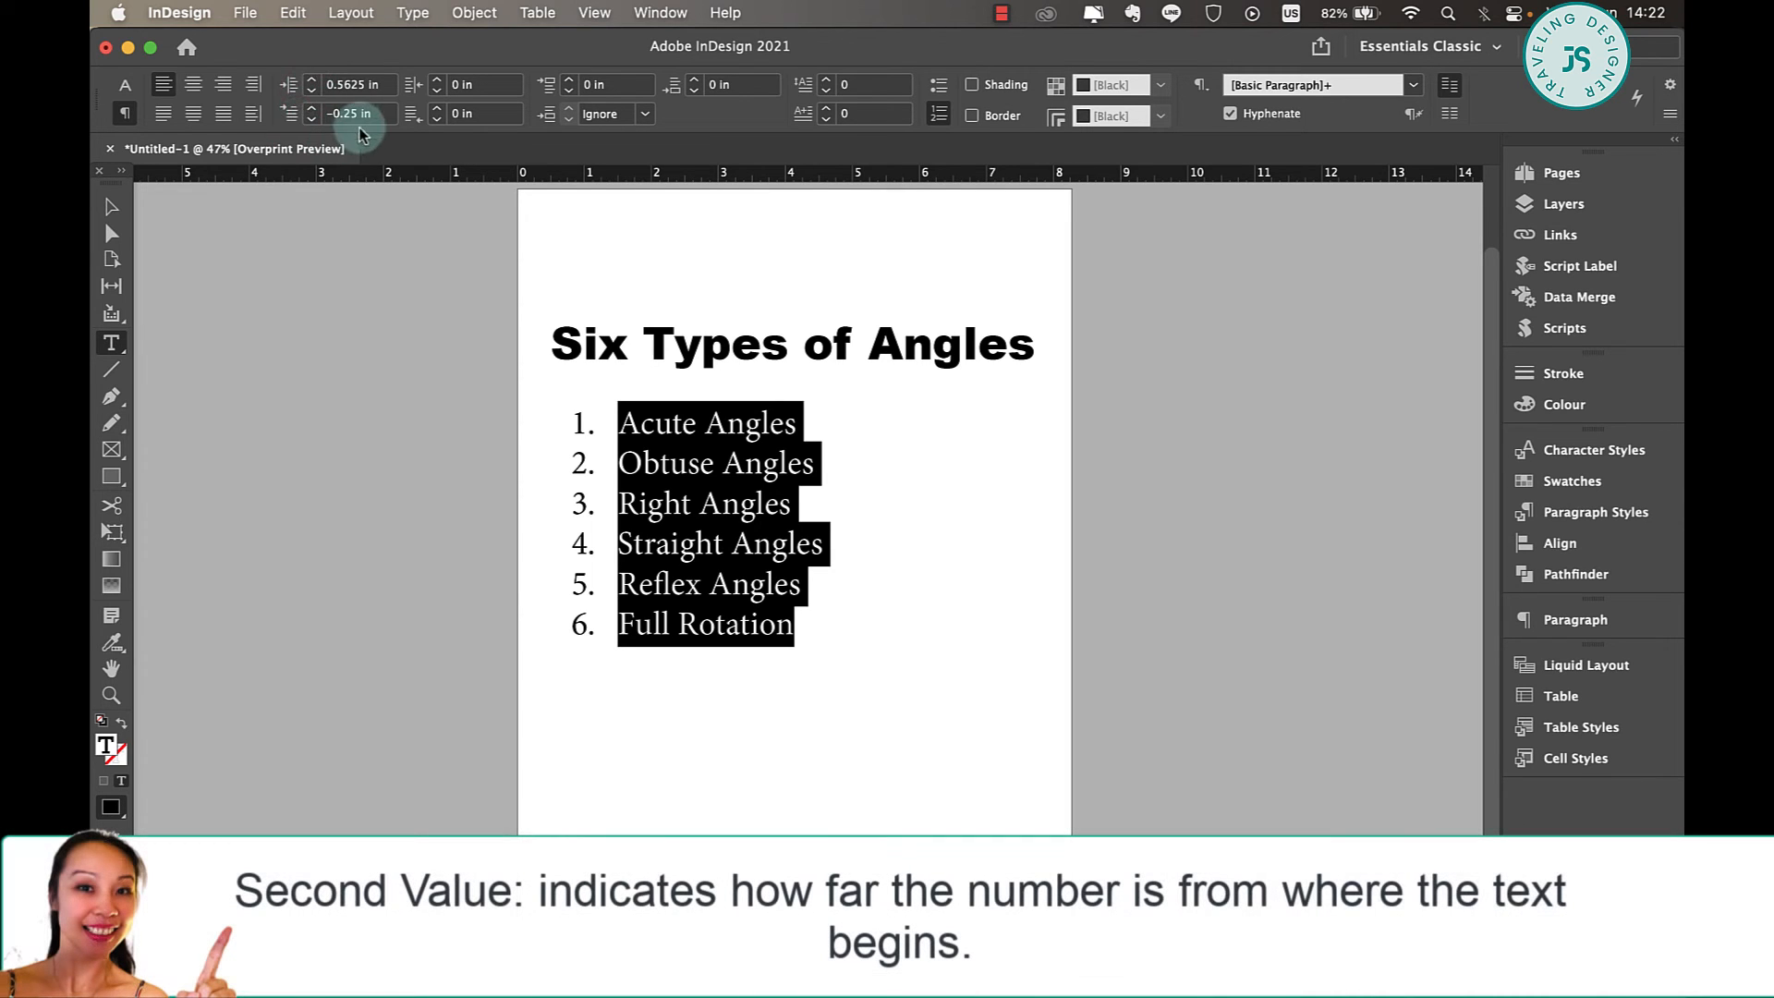
mouse_move(357, 119)
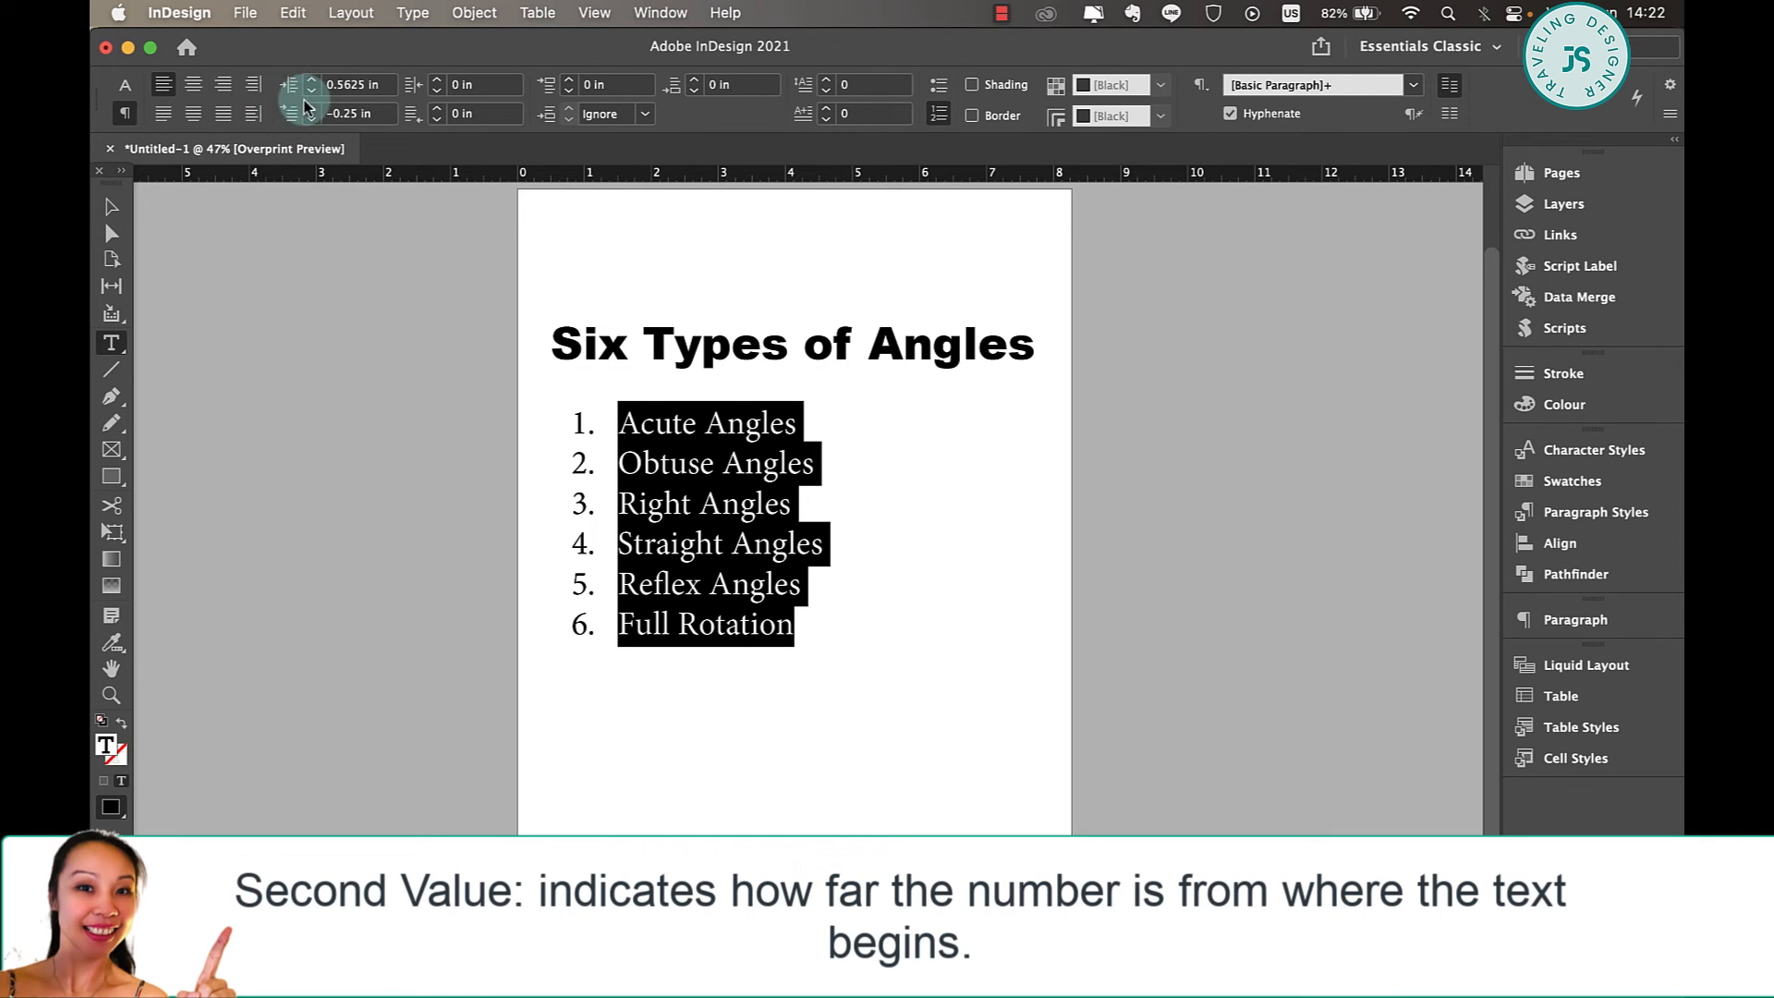
click(312, 119)
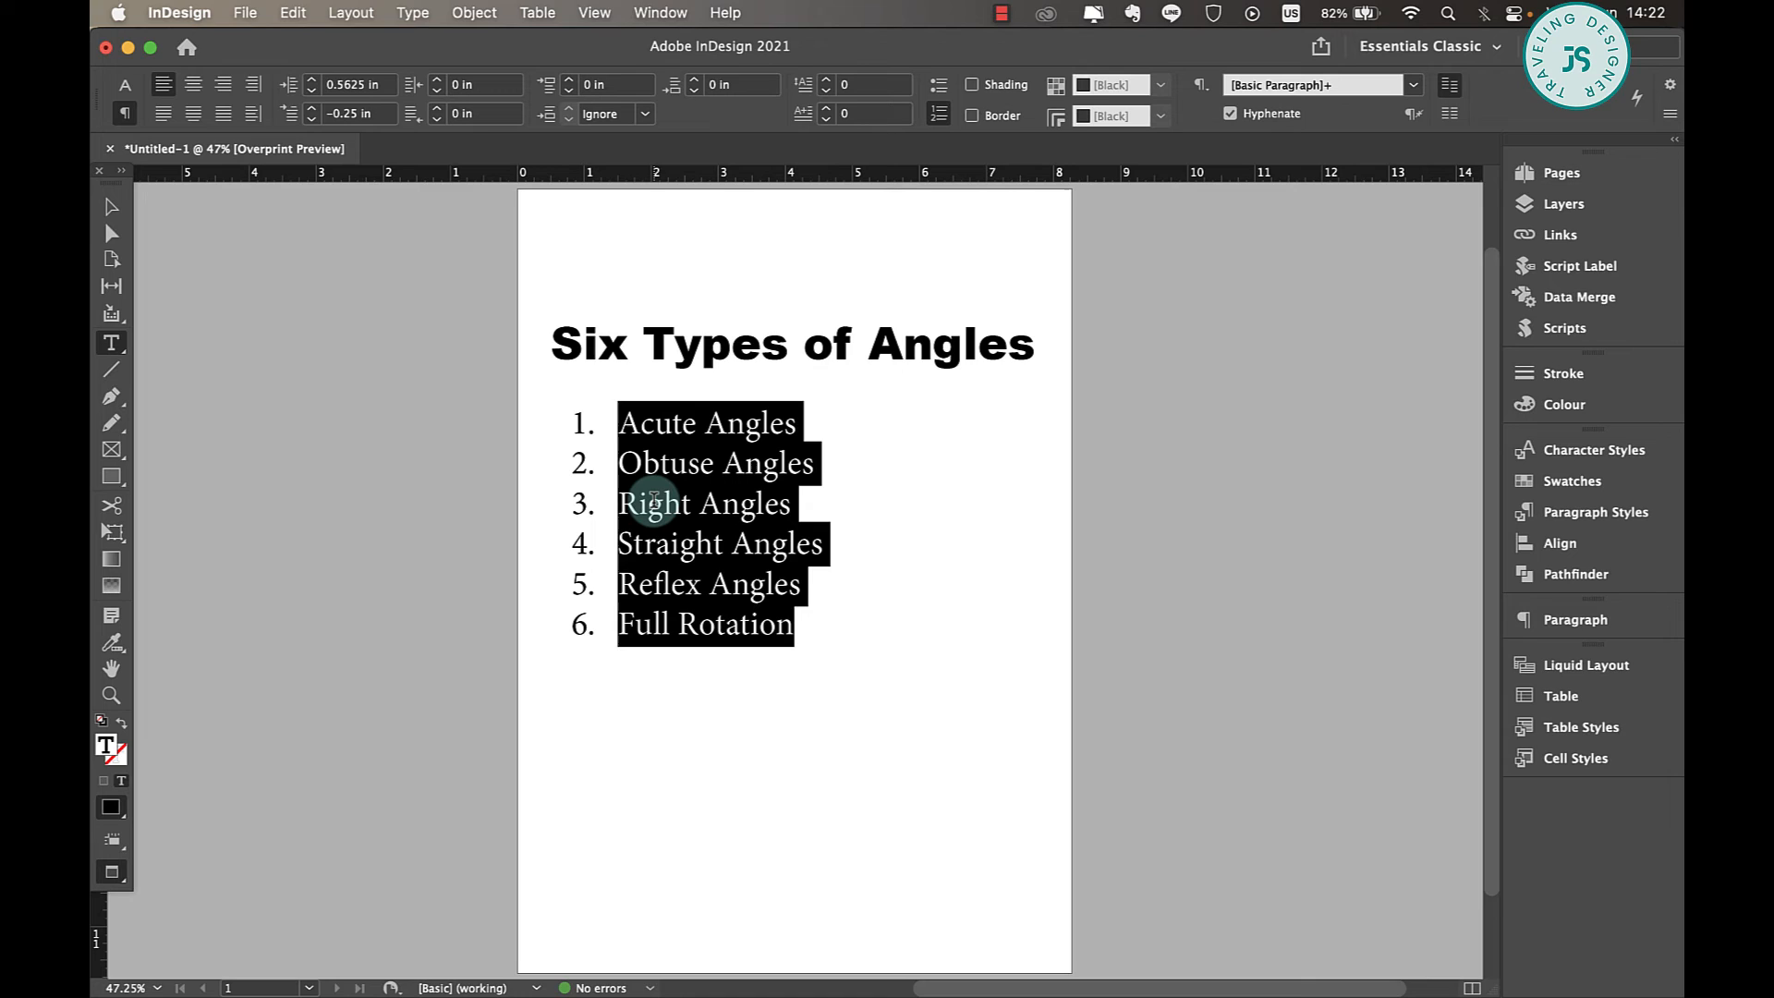
mouse_move(775, 562)
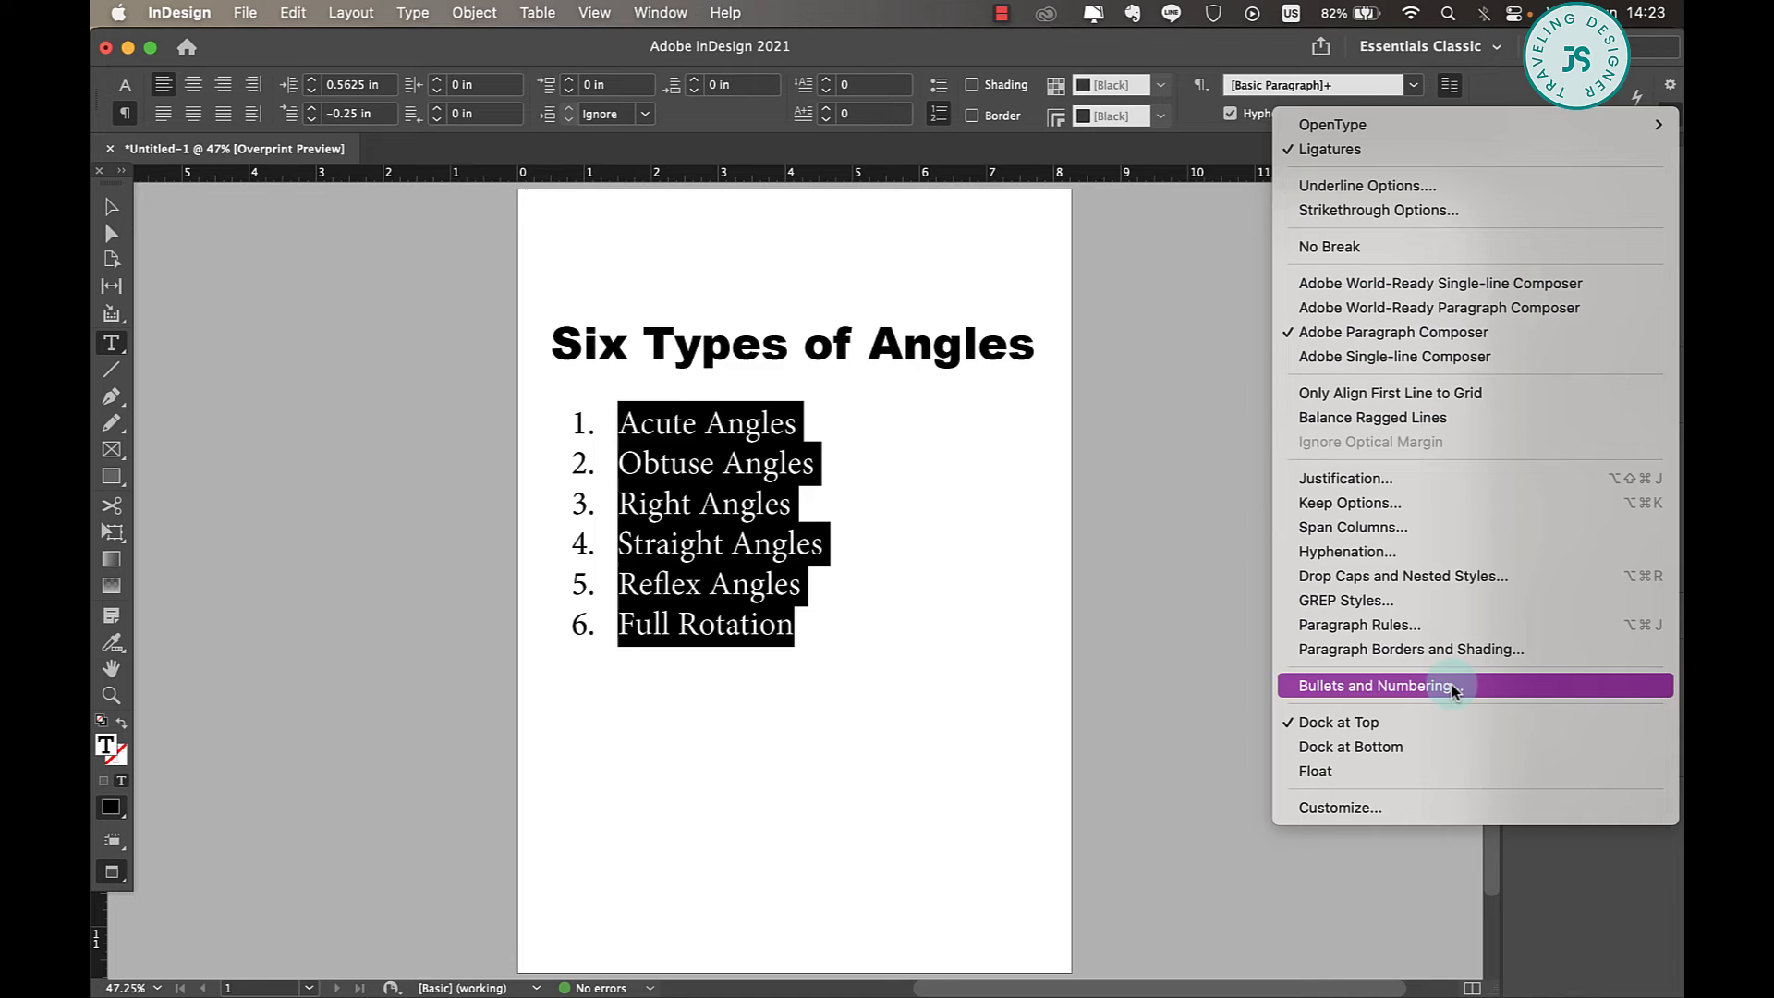
Step: Bring up the Bullets and Numbering settings for the angle list
click(1372, 685)
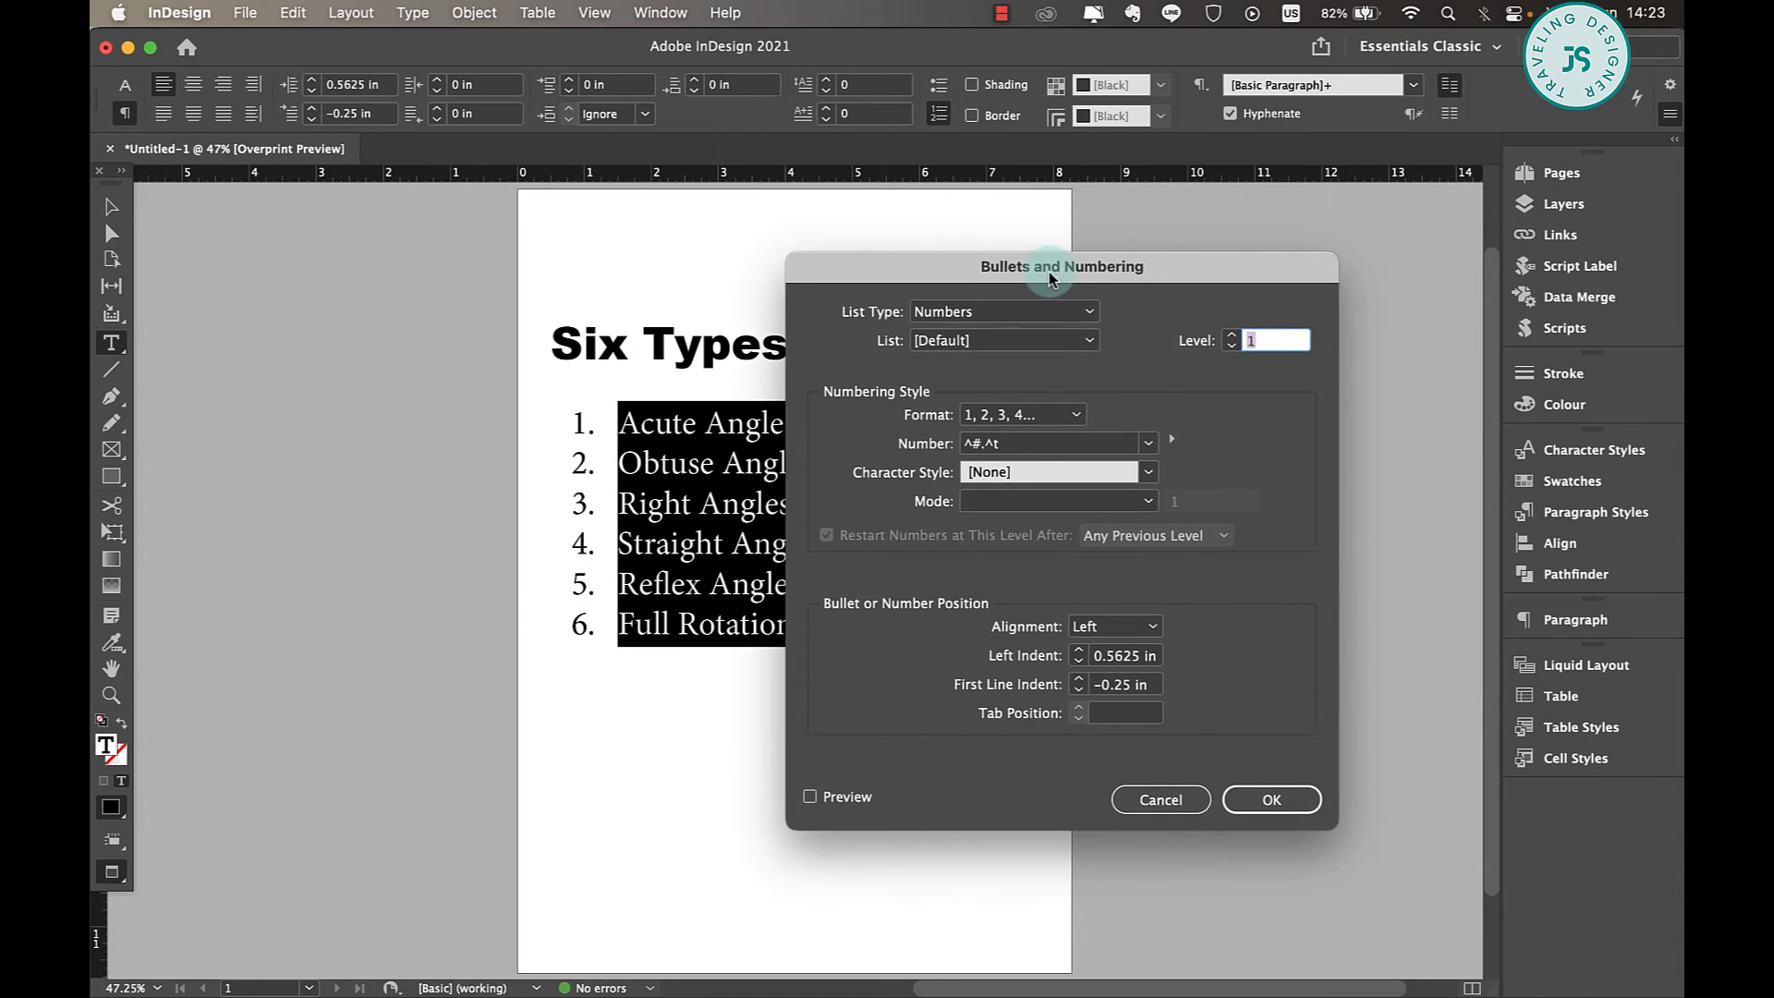
mouse_move(638, 702)
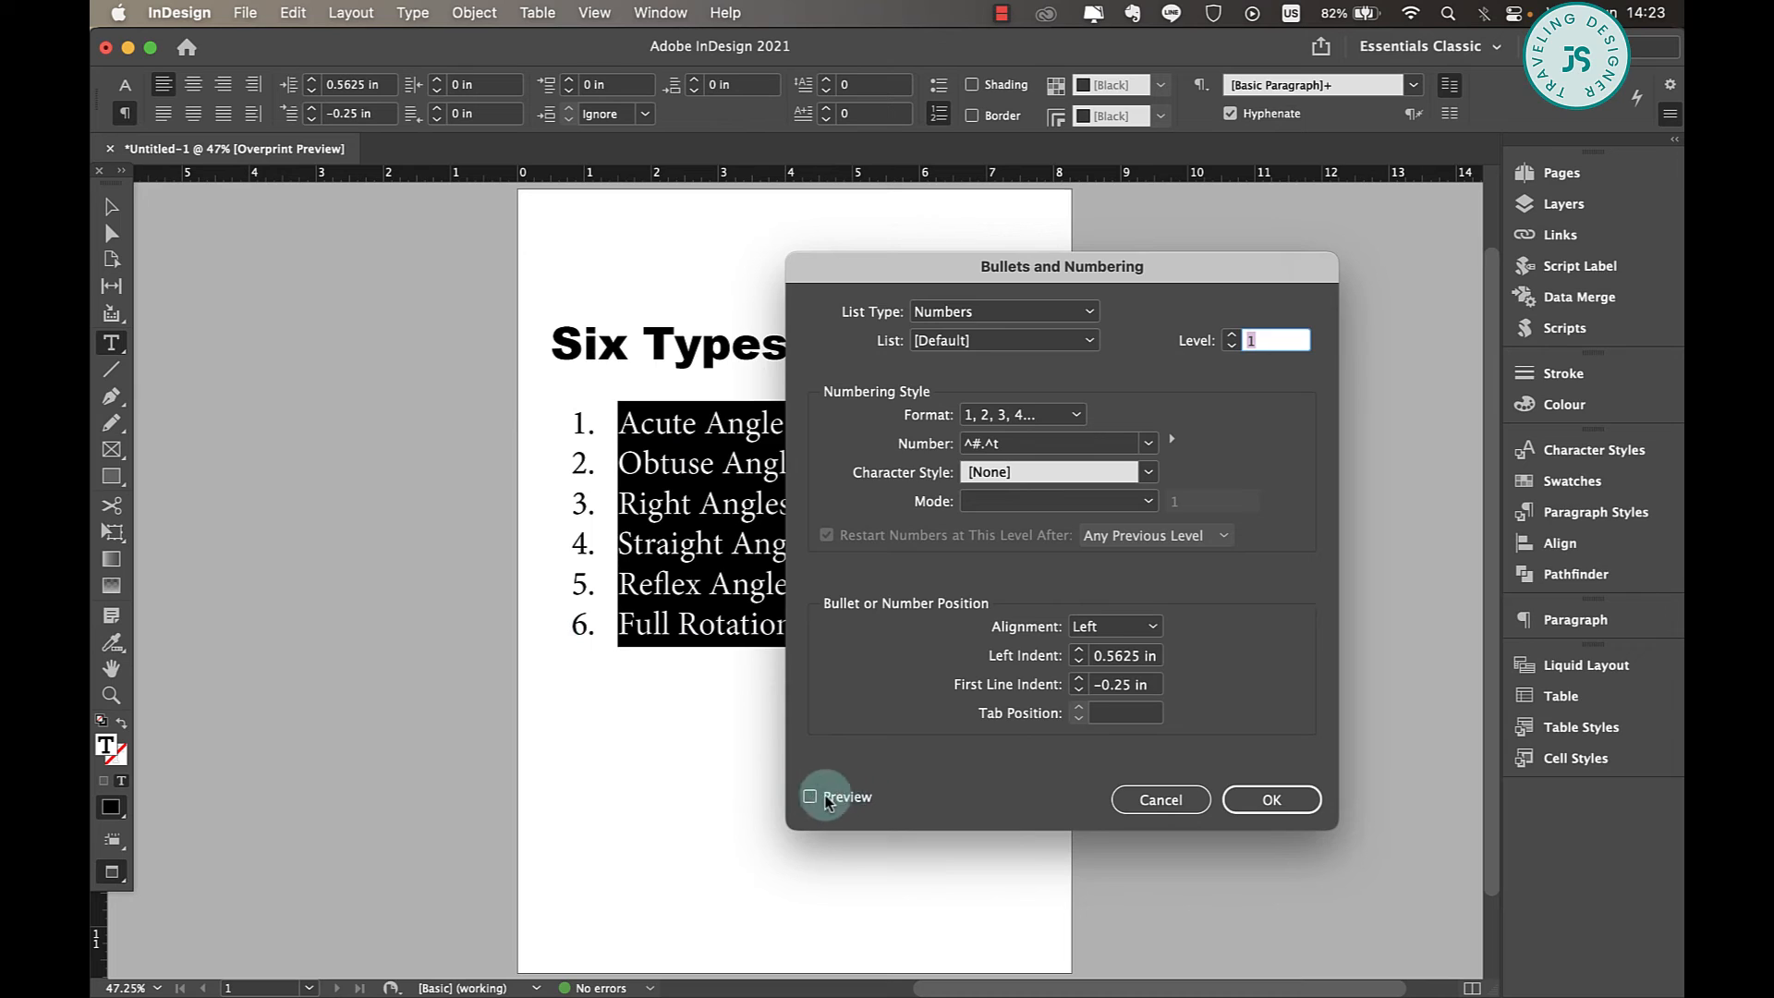
Step: With Preview on, try the numbering formats: zero-padded, Roman, and letter styles
click(811, 796)
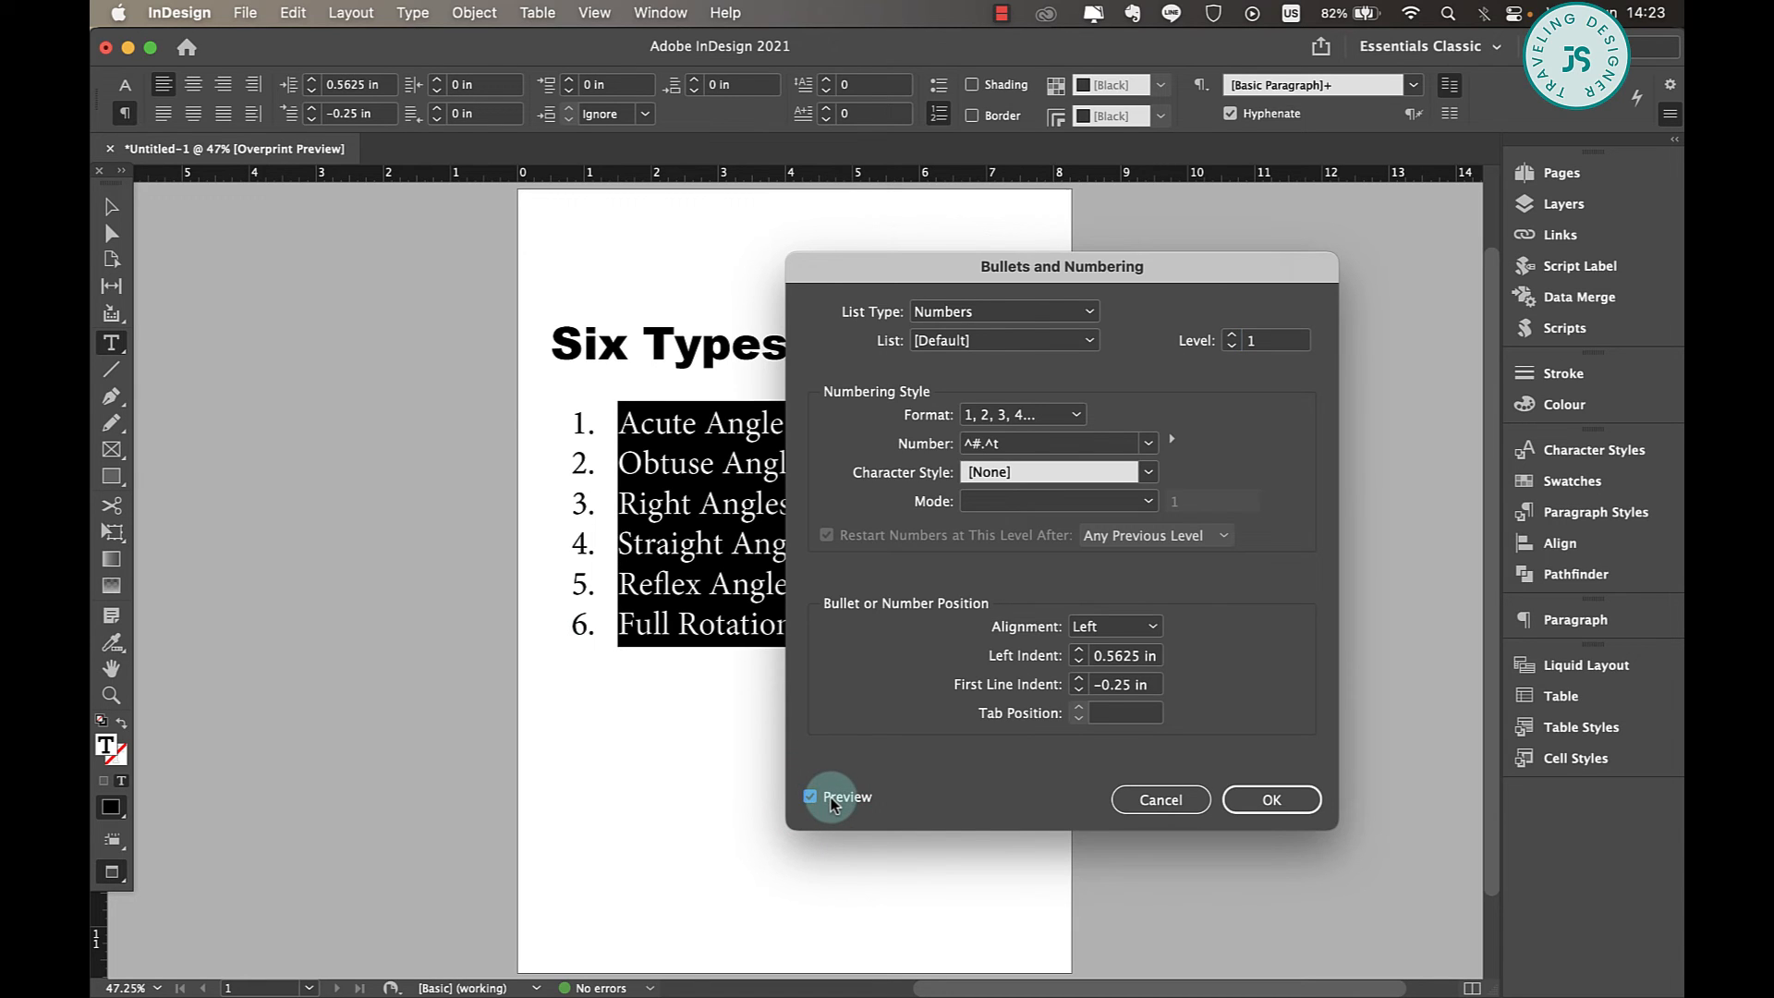
click(1022, 414)
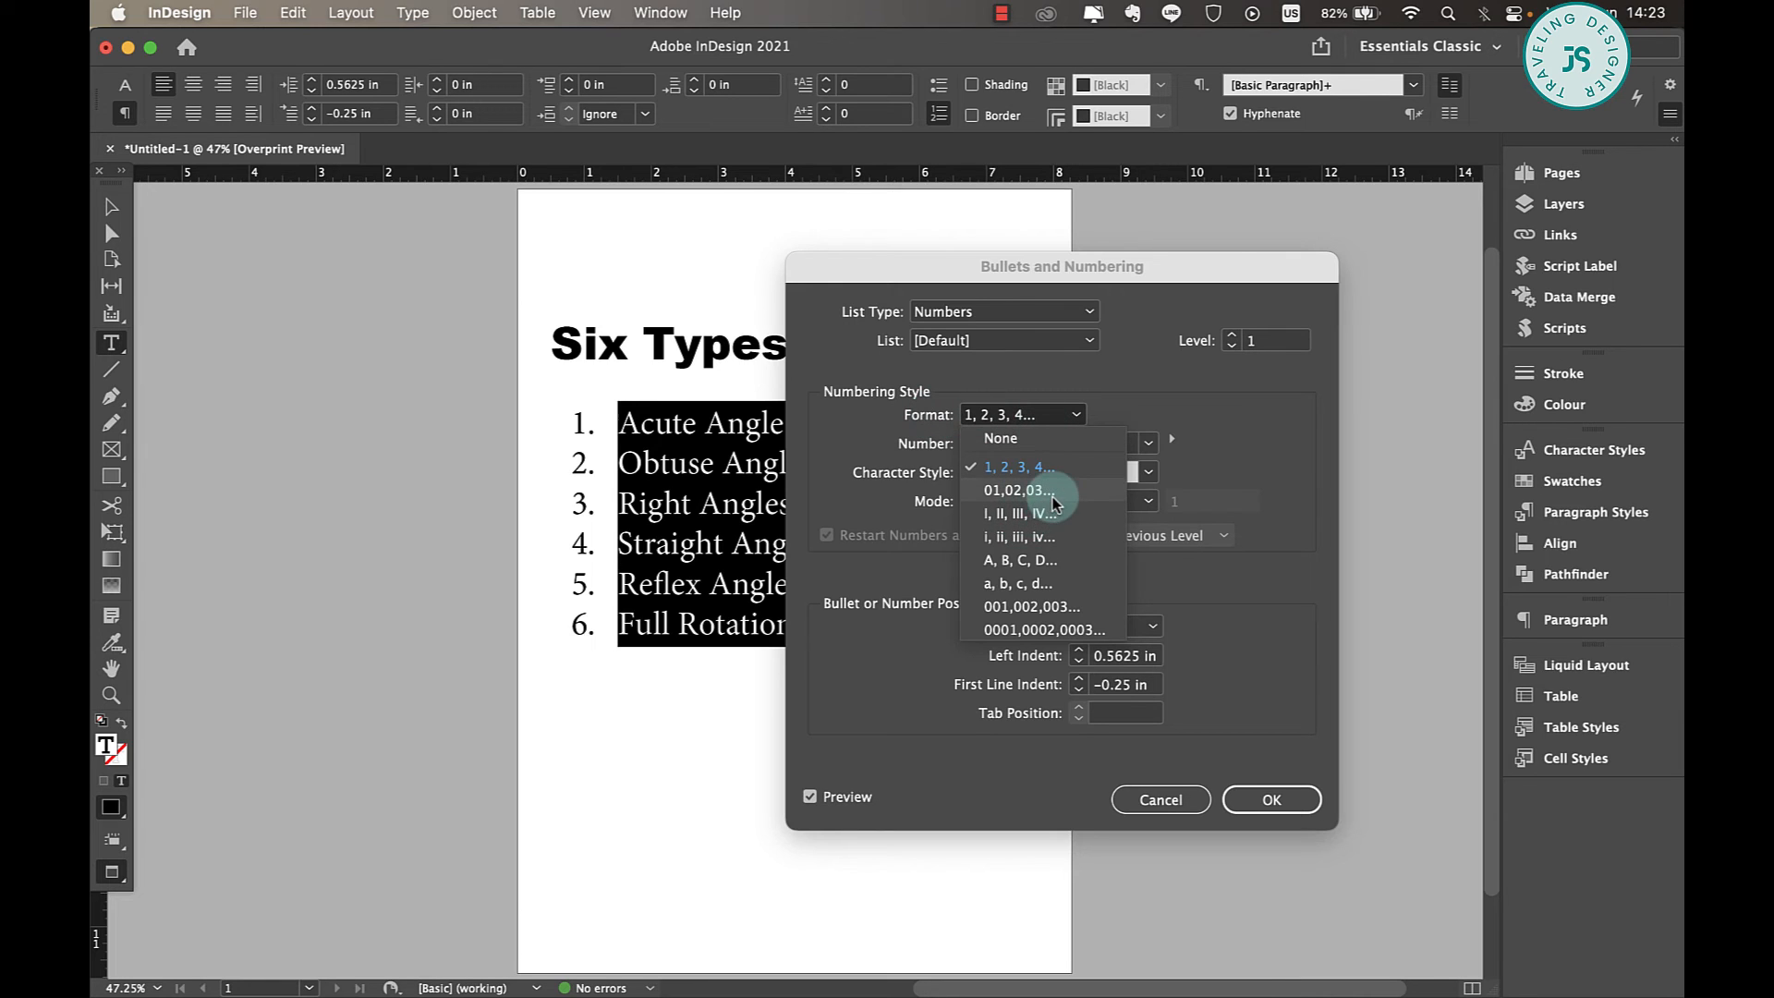
click(1017, 489)
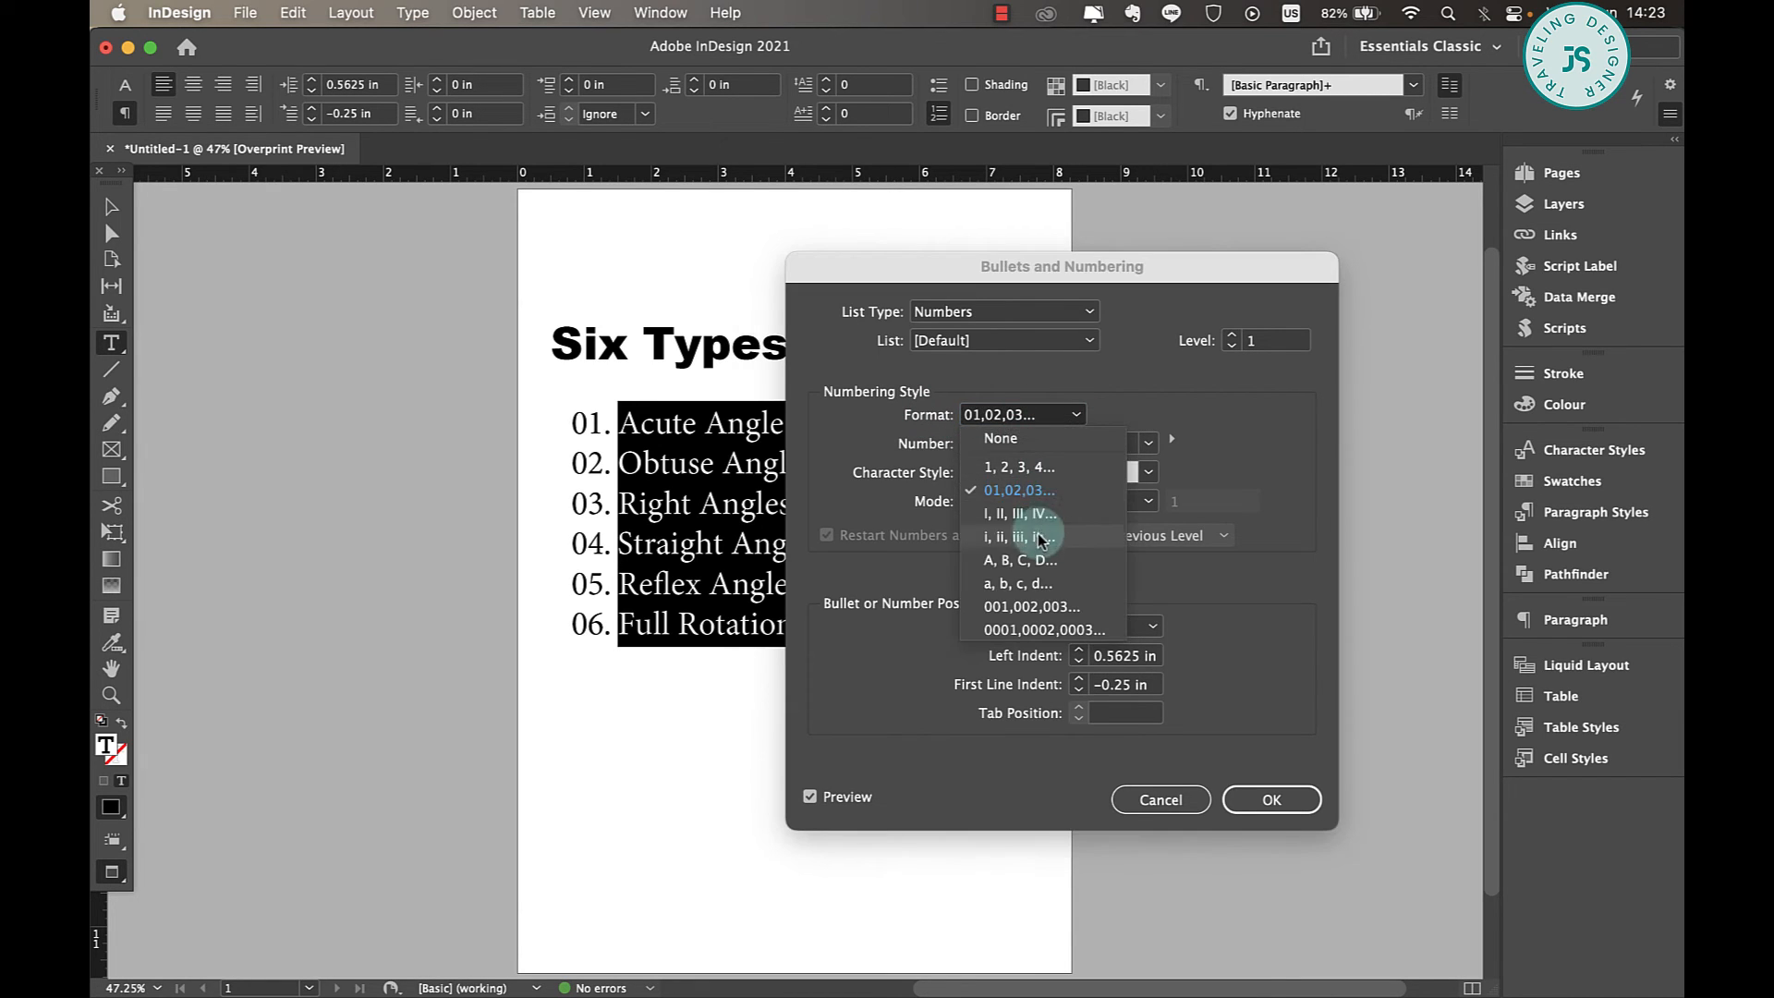
click(1017, 514)
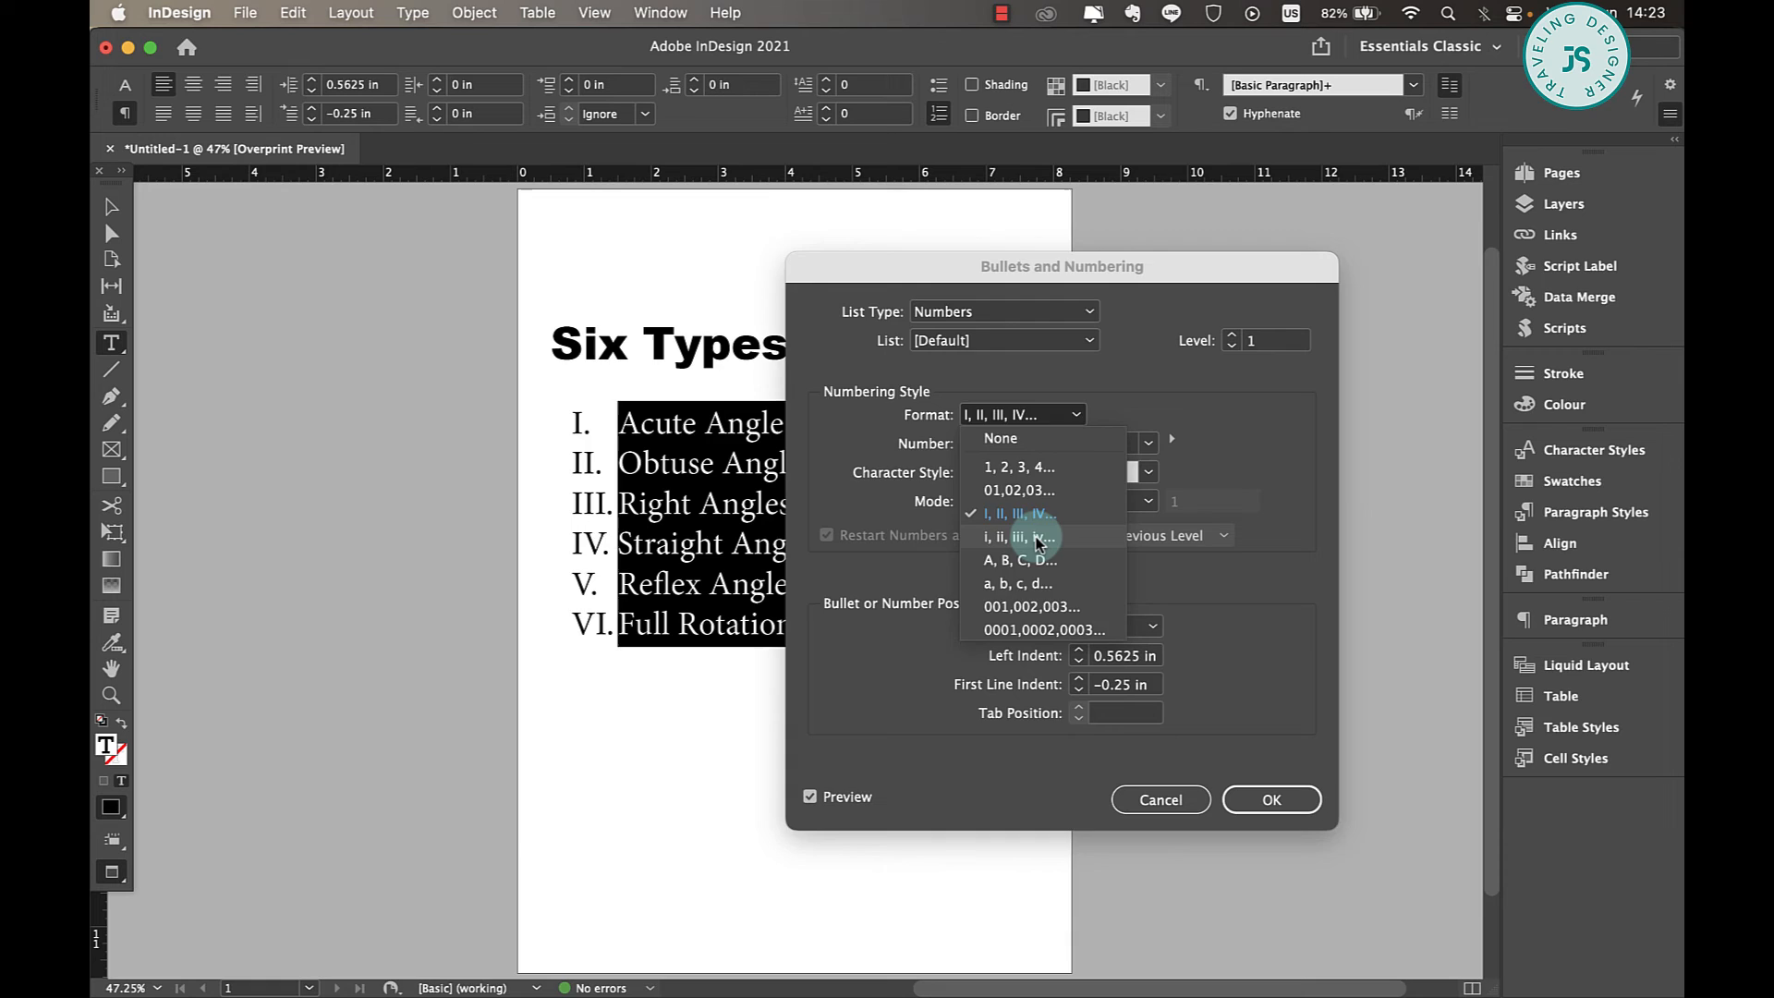
click(1018, 535)
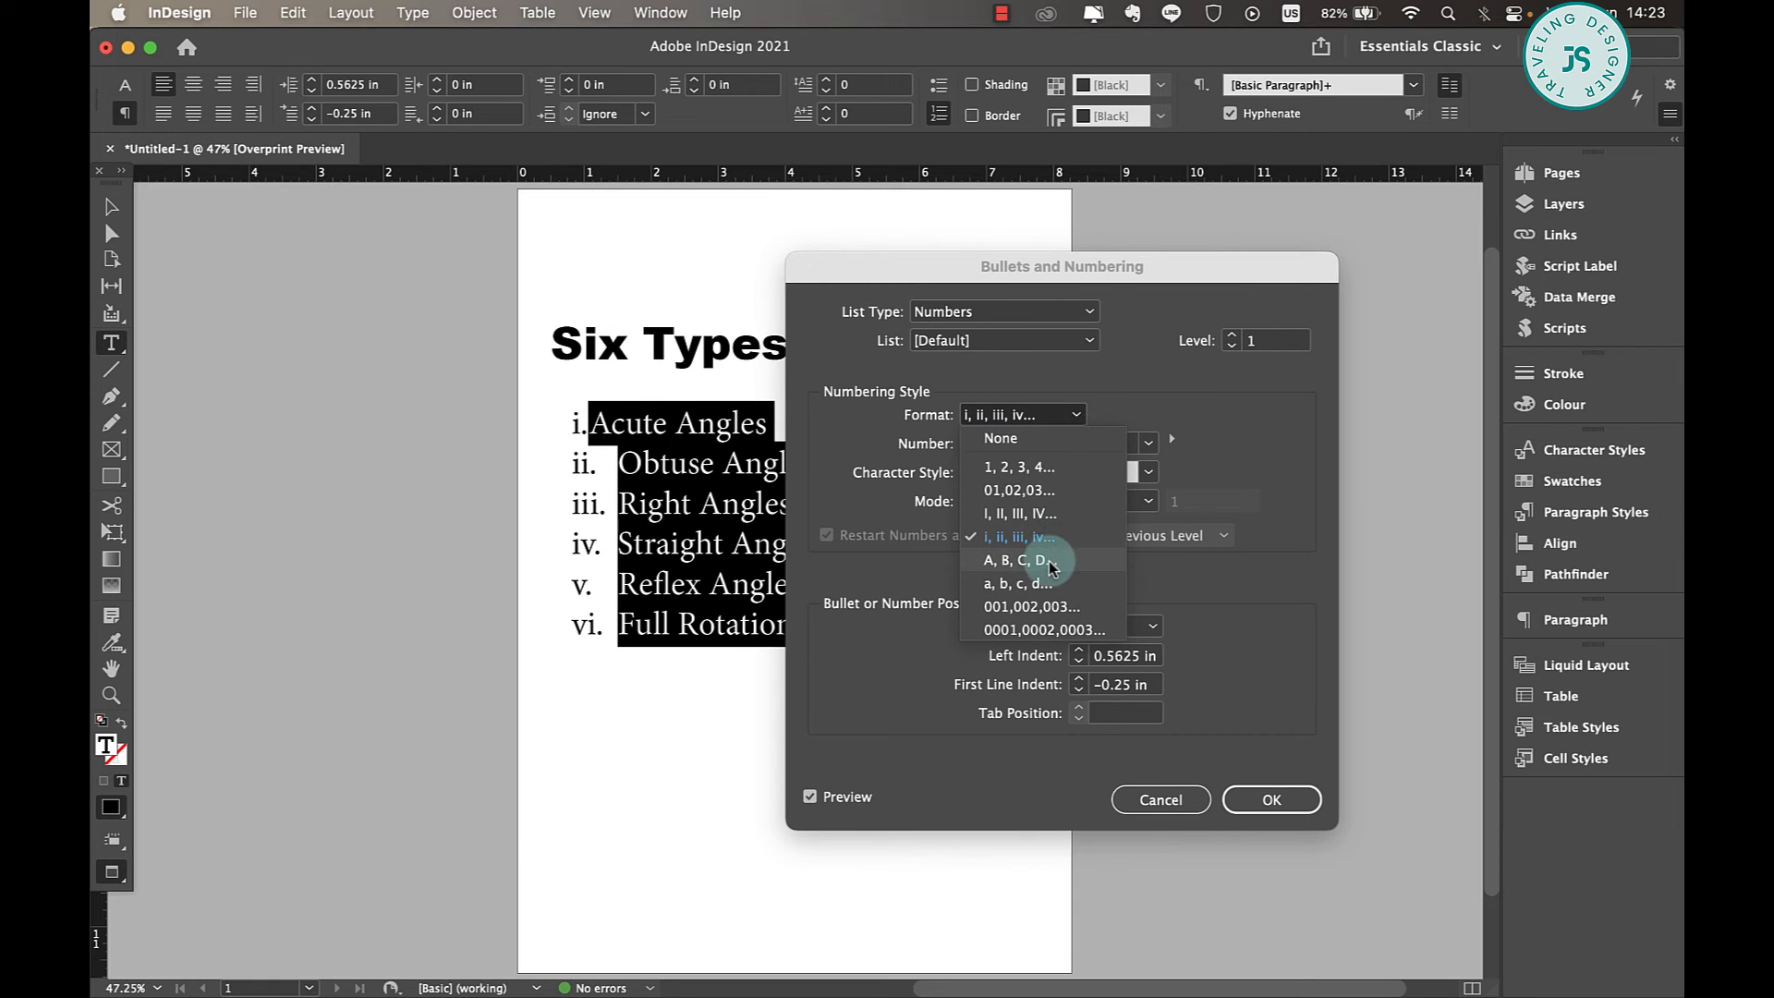
click(1012, 560)
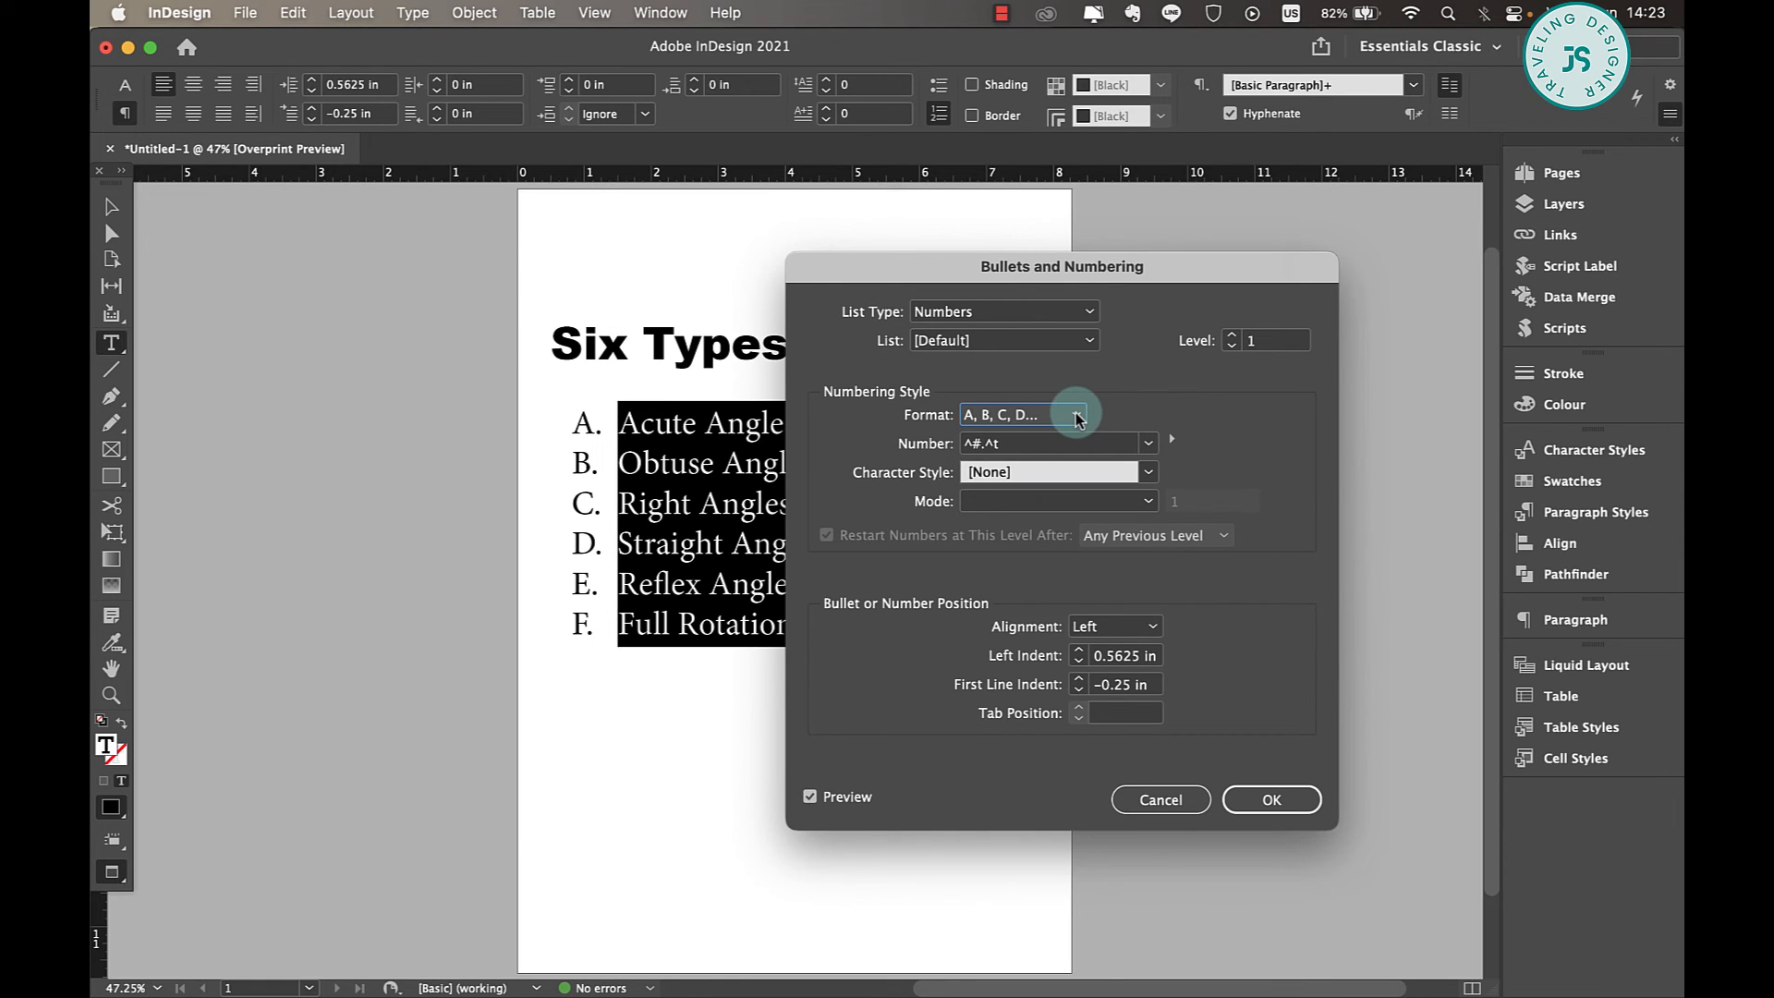
click(1021, 414)
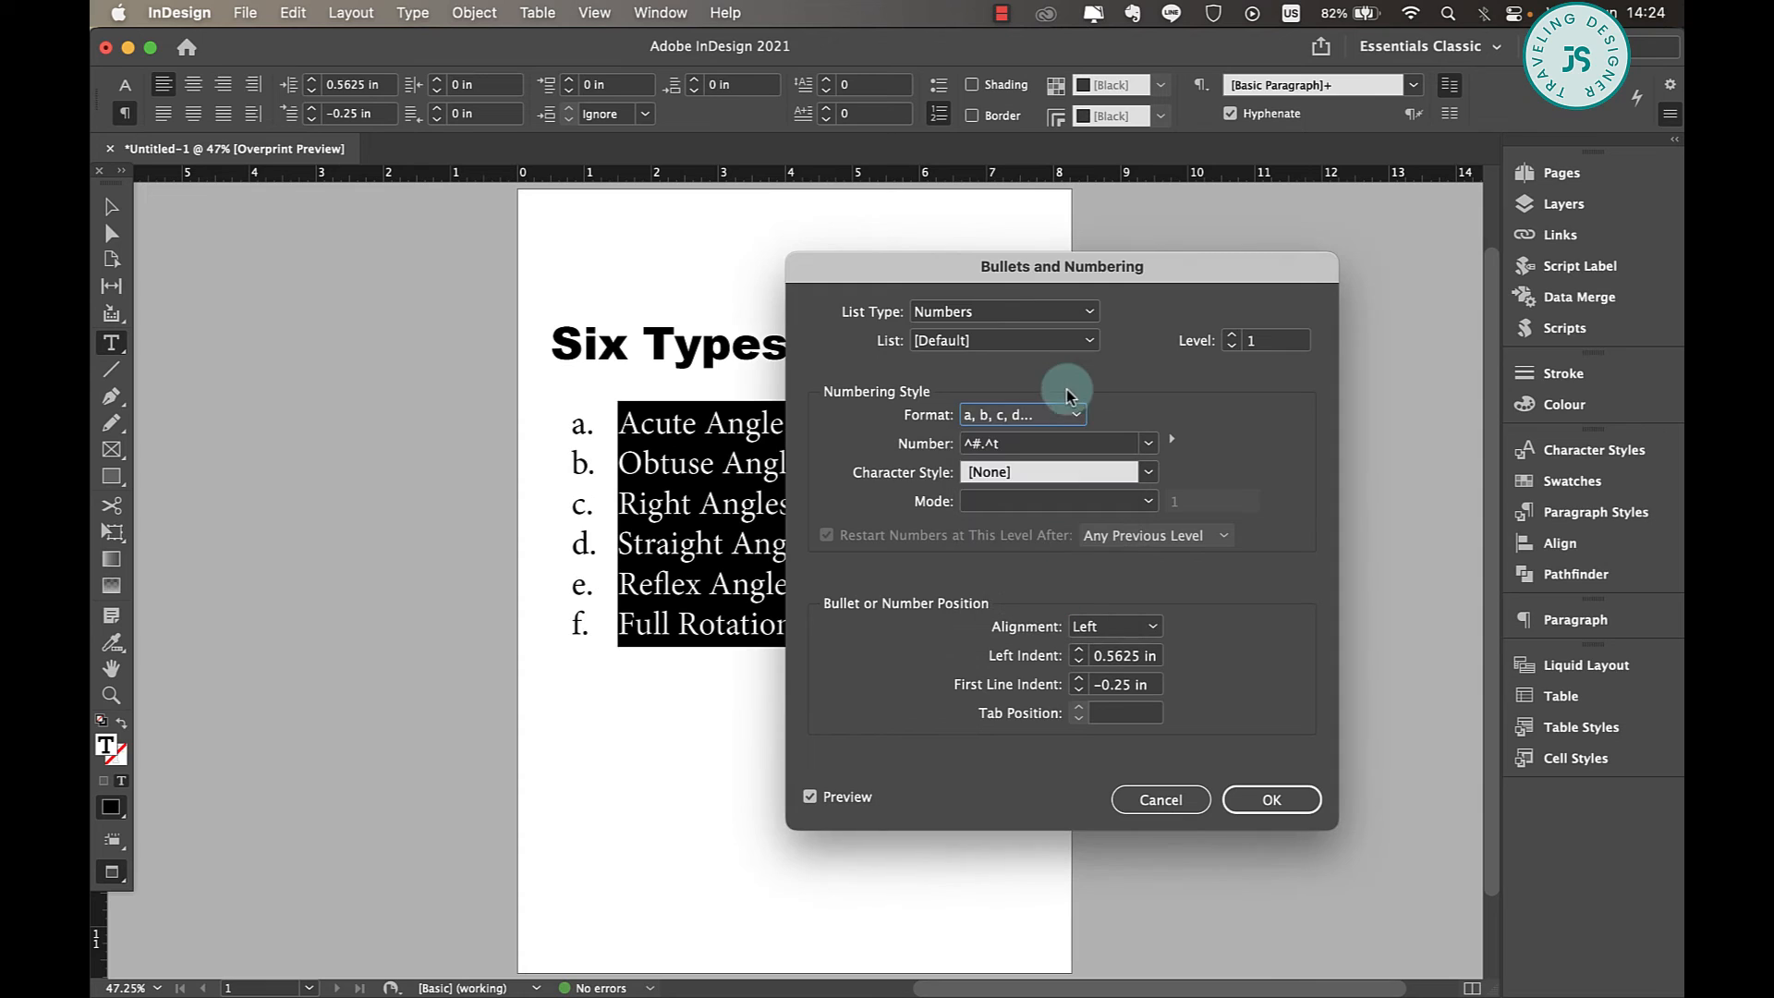
Step: Number the list with uppercase Roman numerals I to VI and confirm
click(1024, 414)
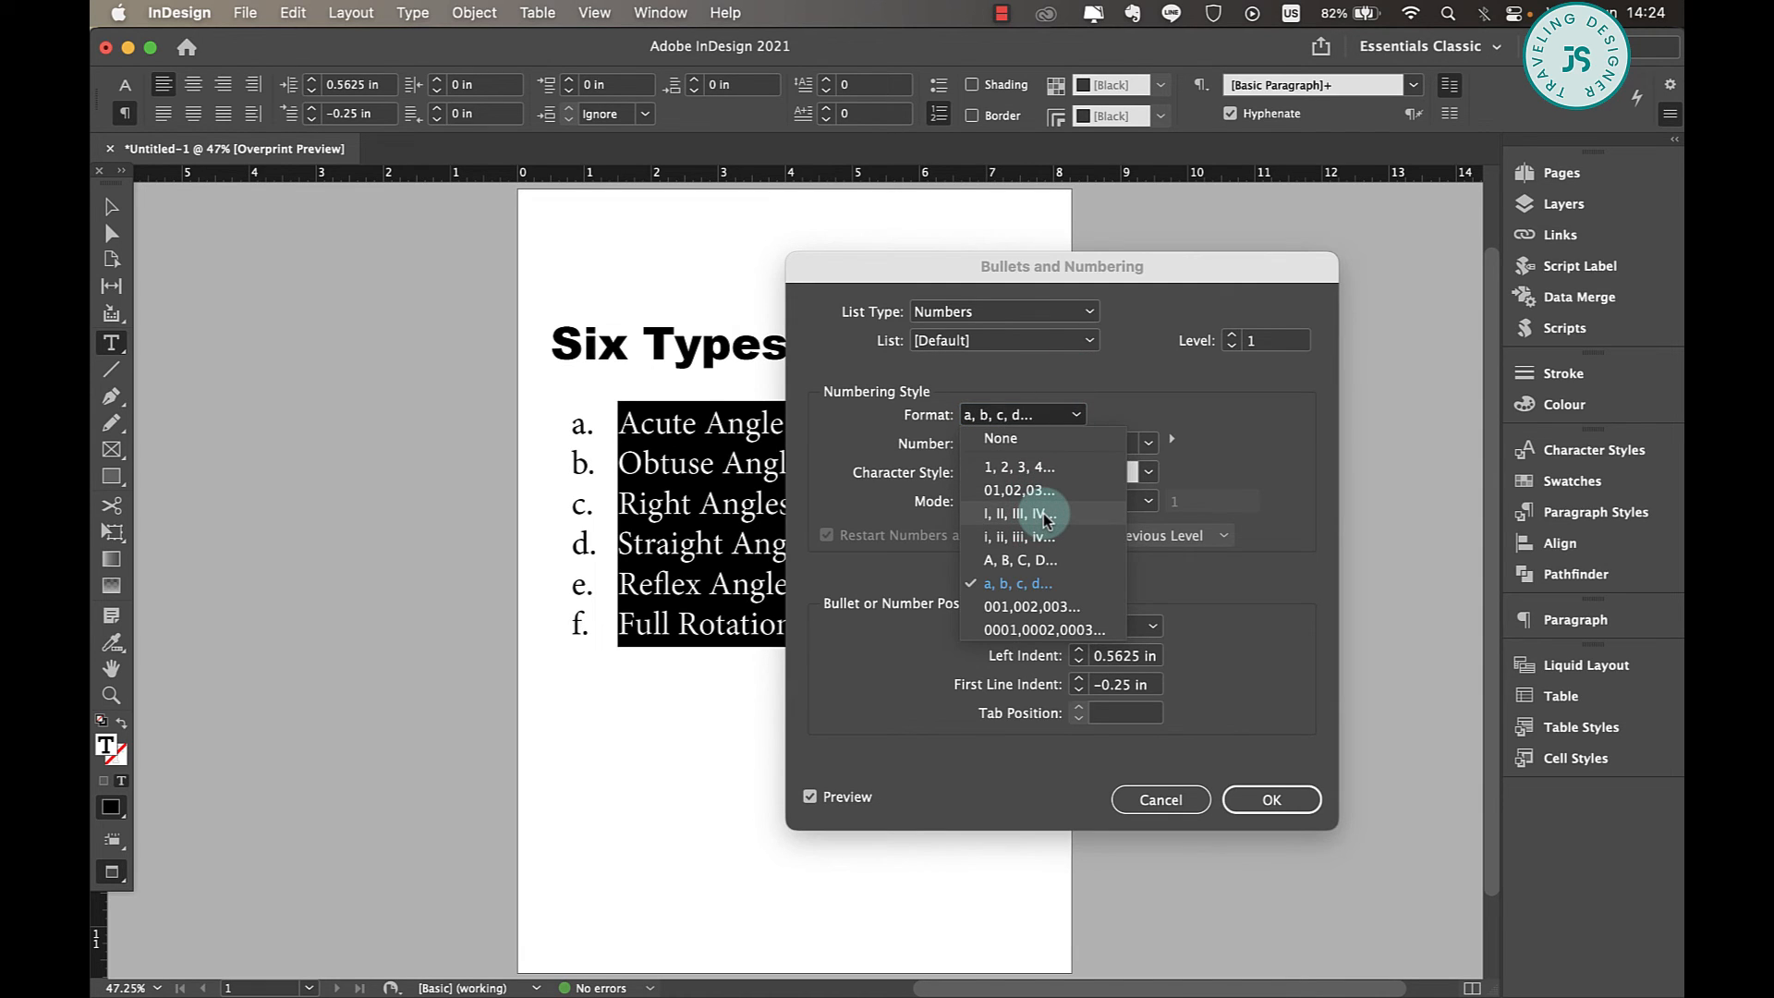
click(1017, 512)
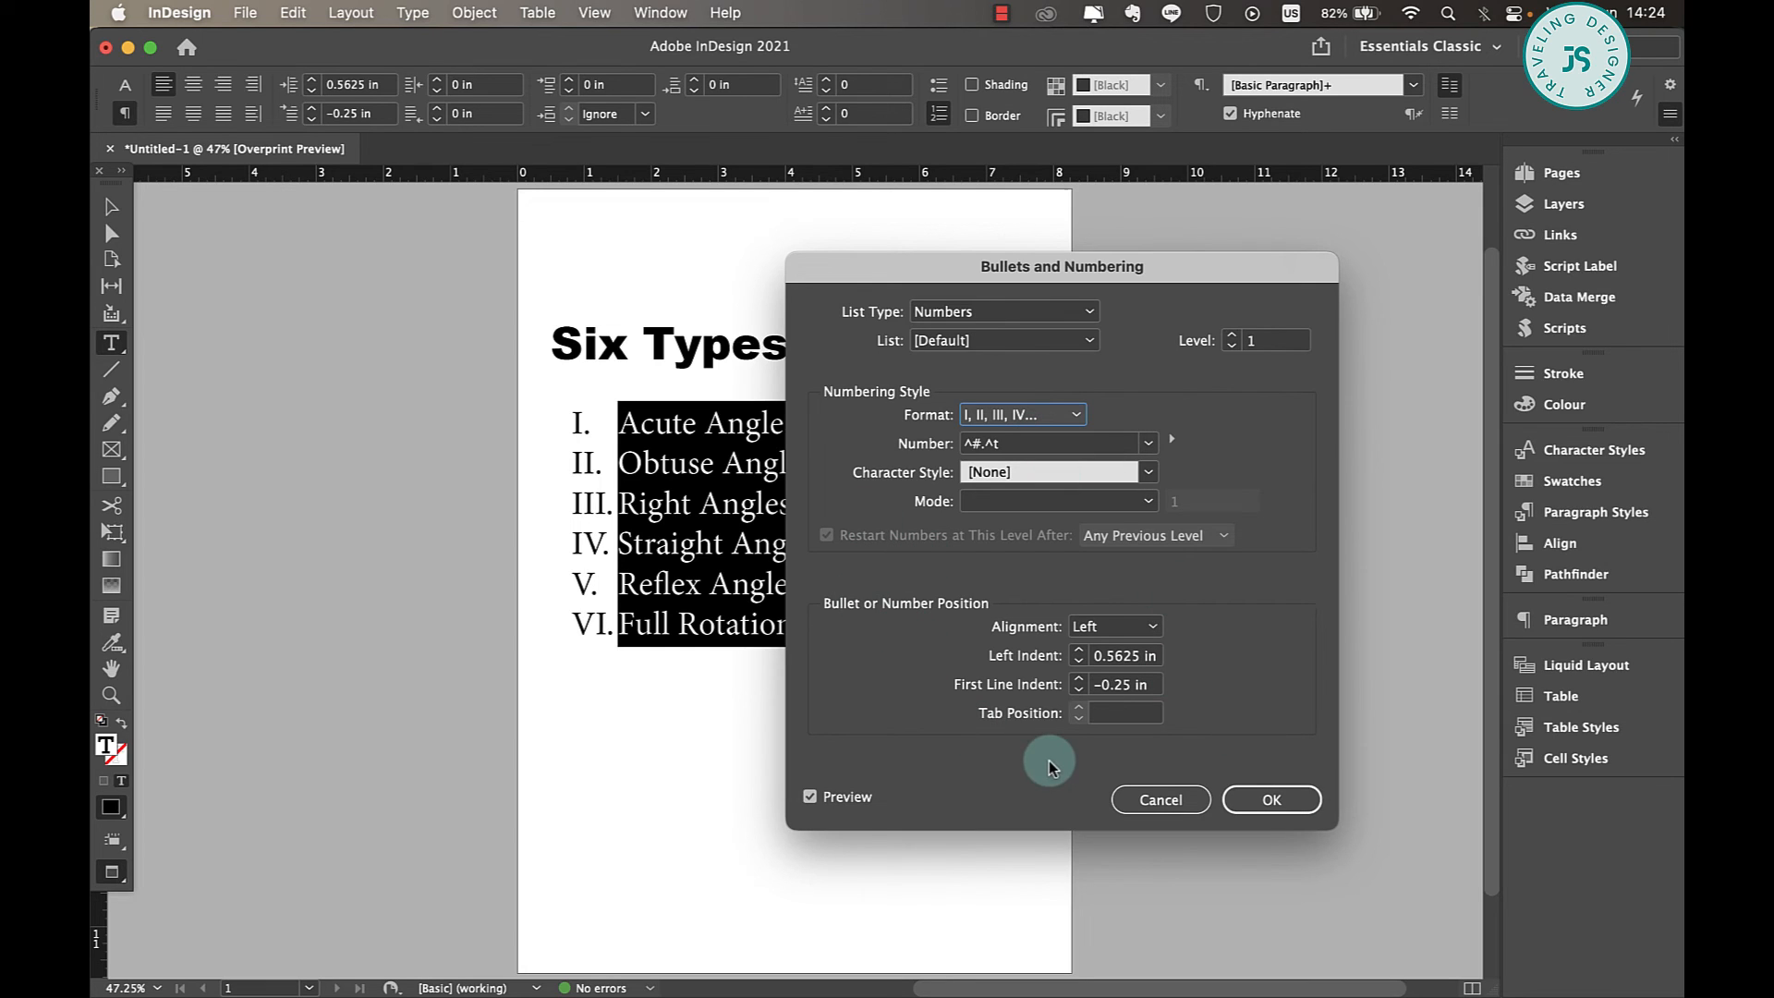
mouse_move(985, 743)
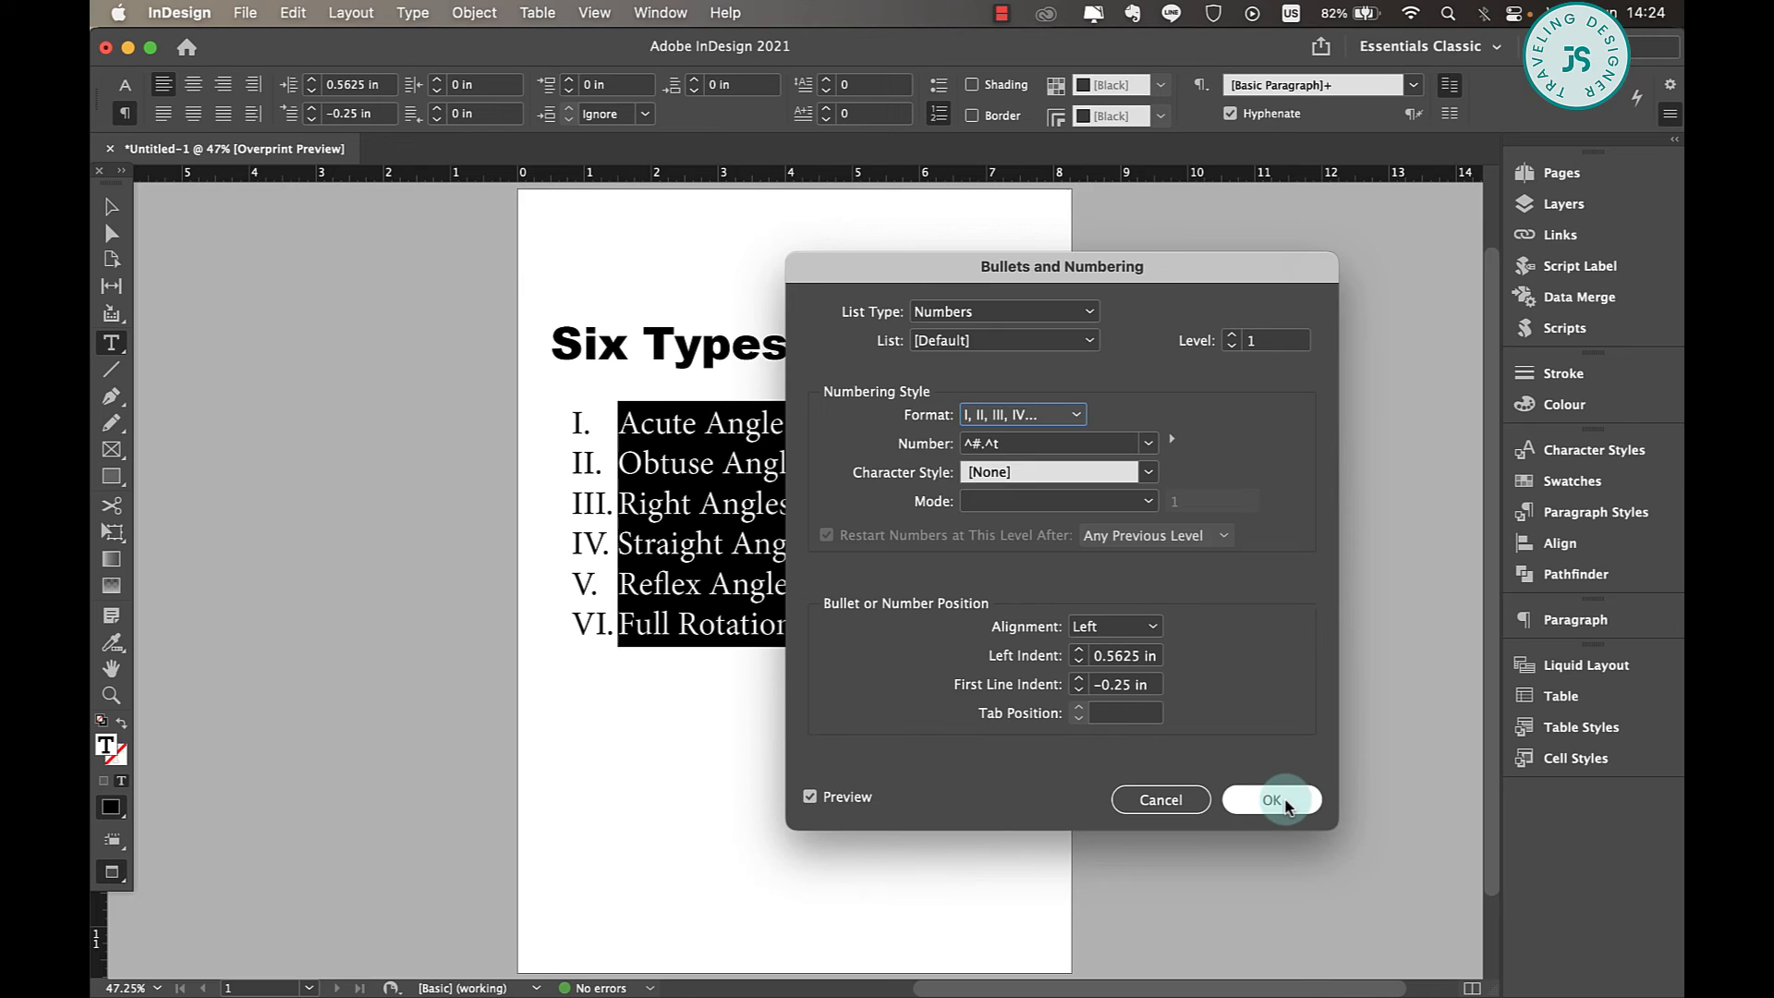
click(1270, 800)
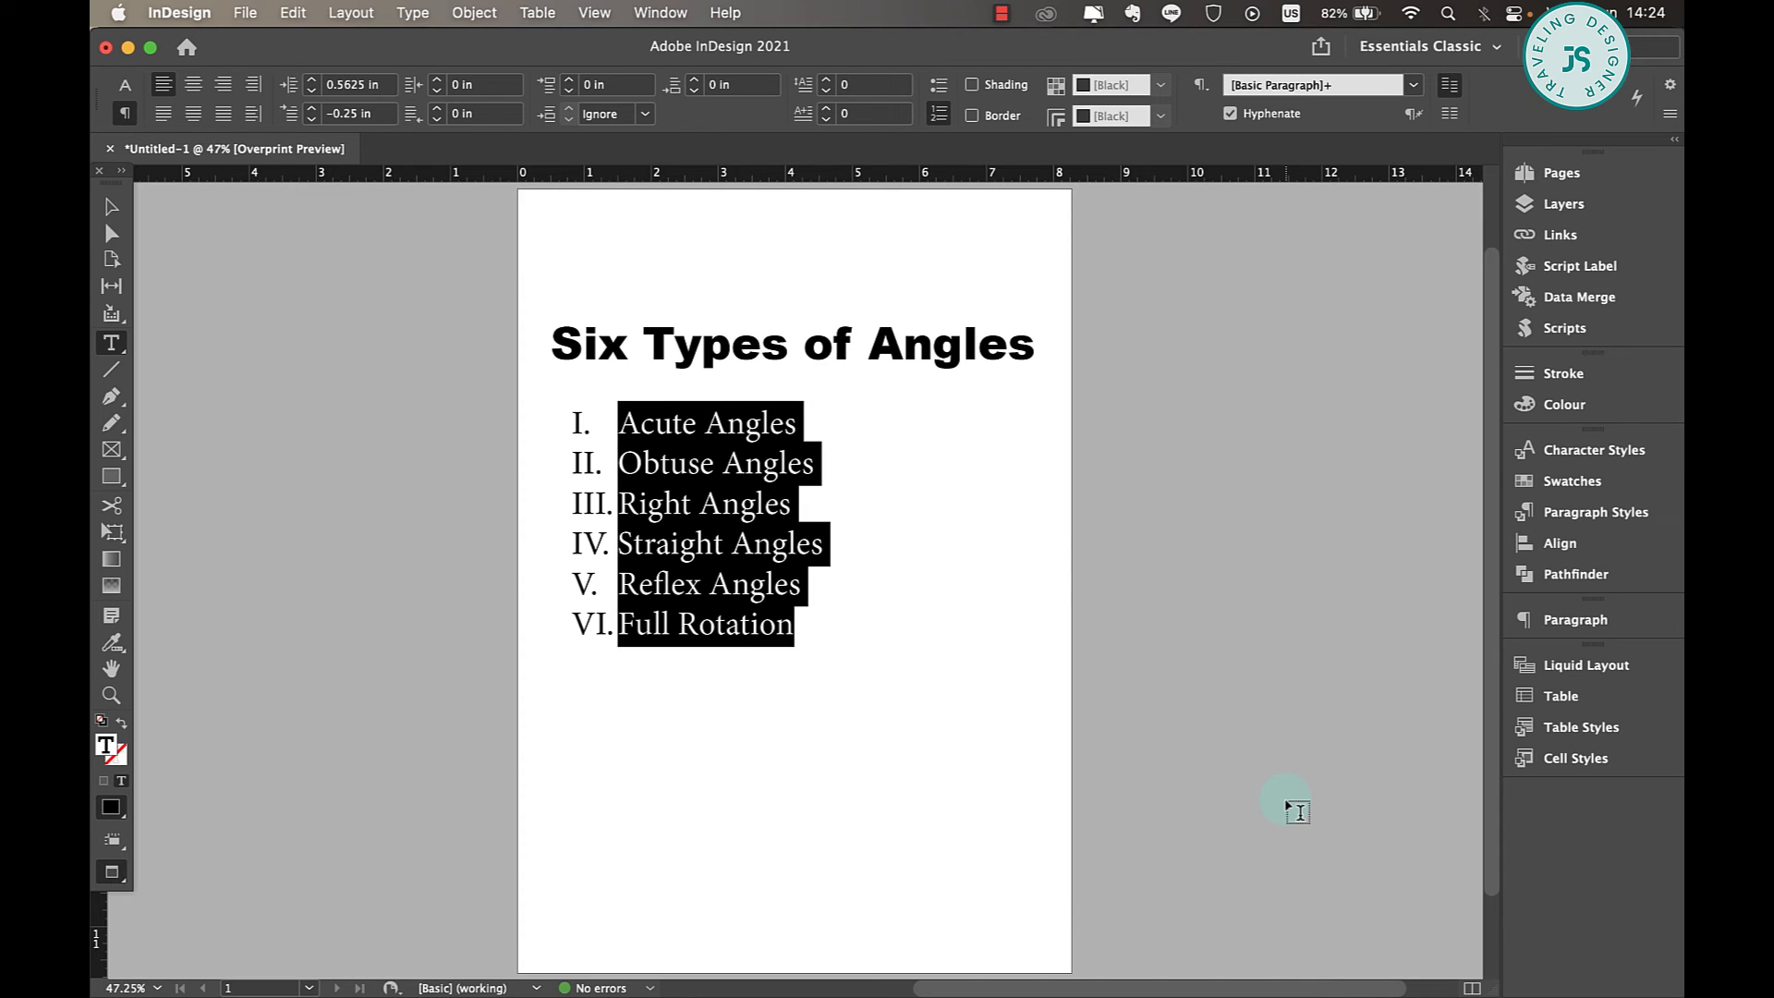